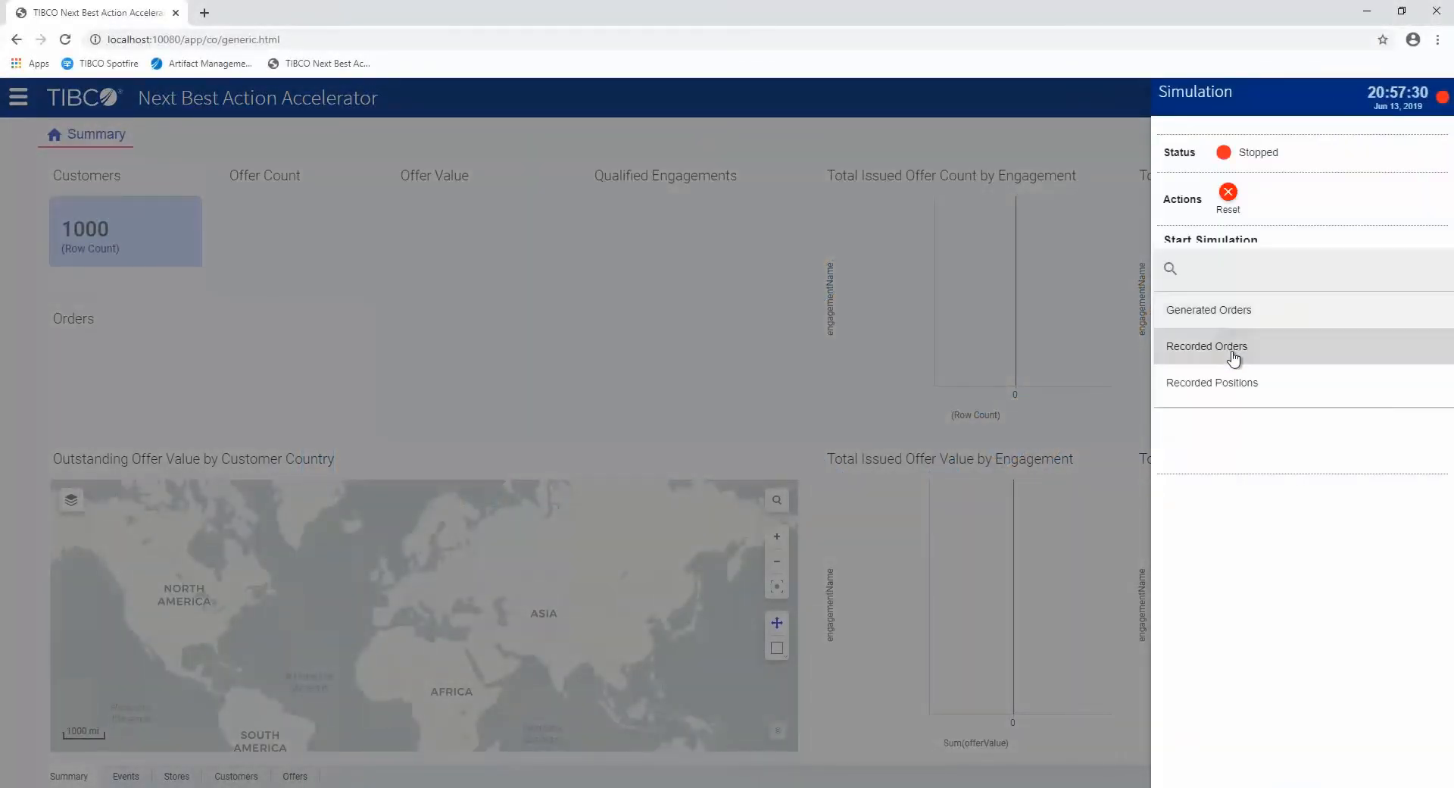
Choose the Recorded Orders test case for the simulation
{"action": "left_click", "coordinate": [1208, 345]}
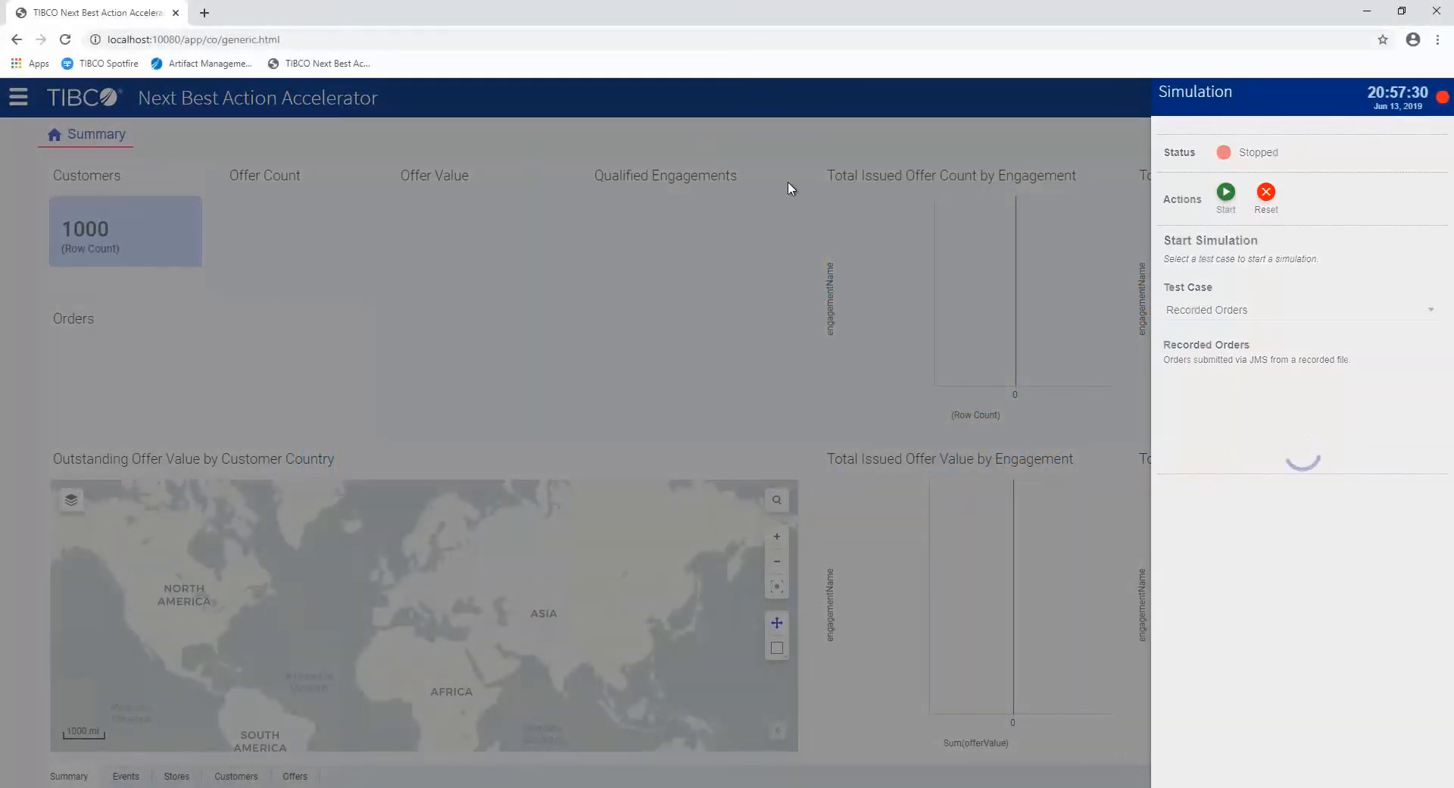
{"action": "mouse_move", "coordinate": [703, 132]}
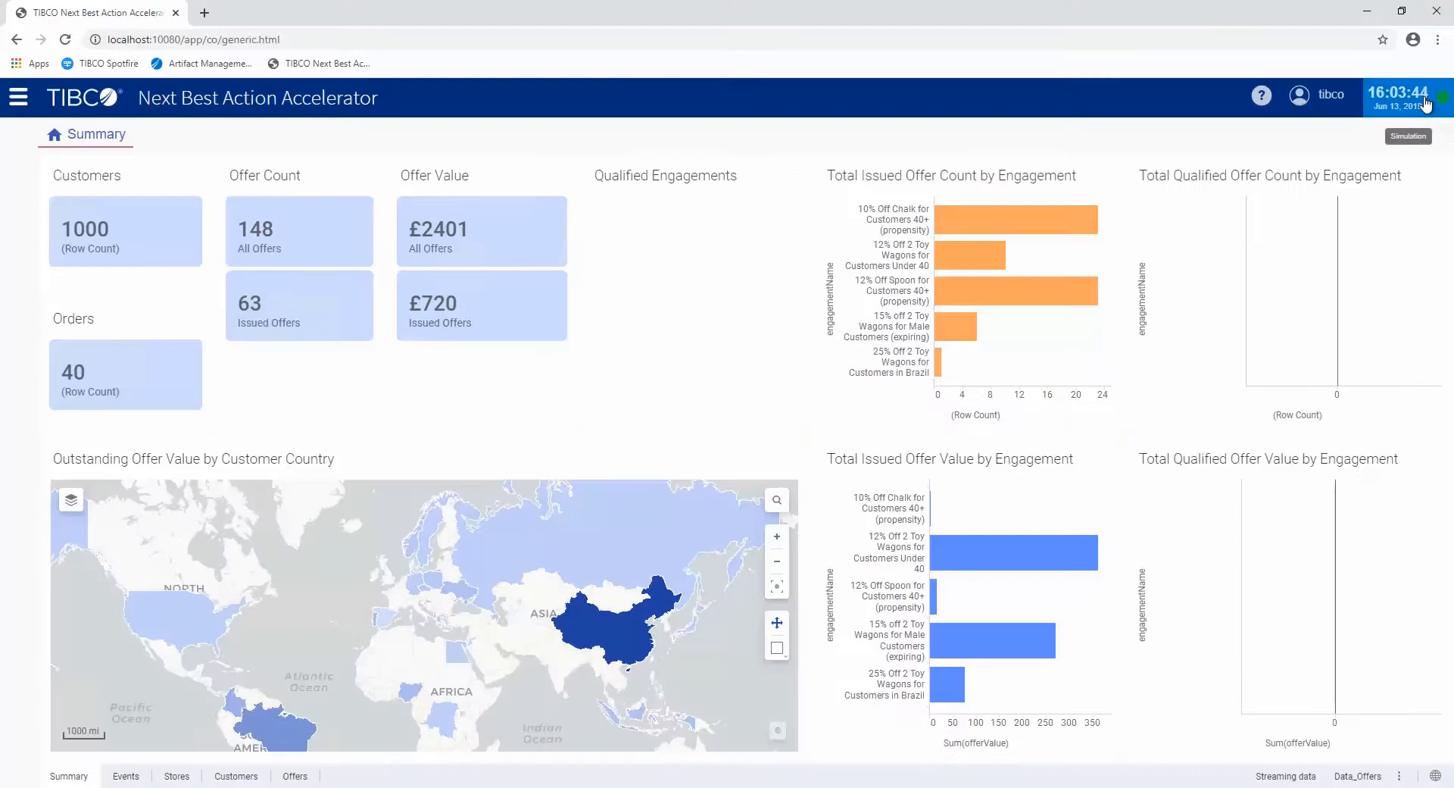
Switch to the Spotfire window showing data-analyst.dxp on its Customers page
{"action": "left_click", "coordinate": [1408, 137]}
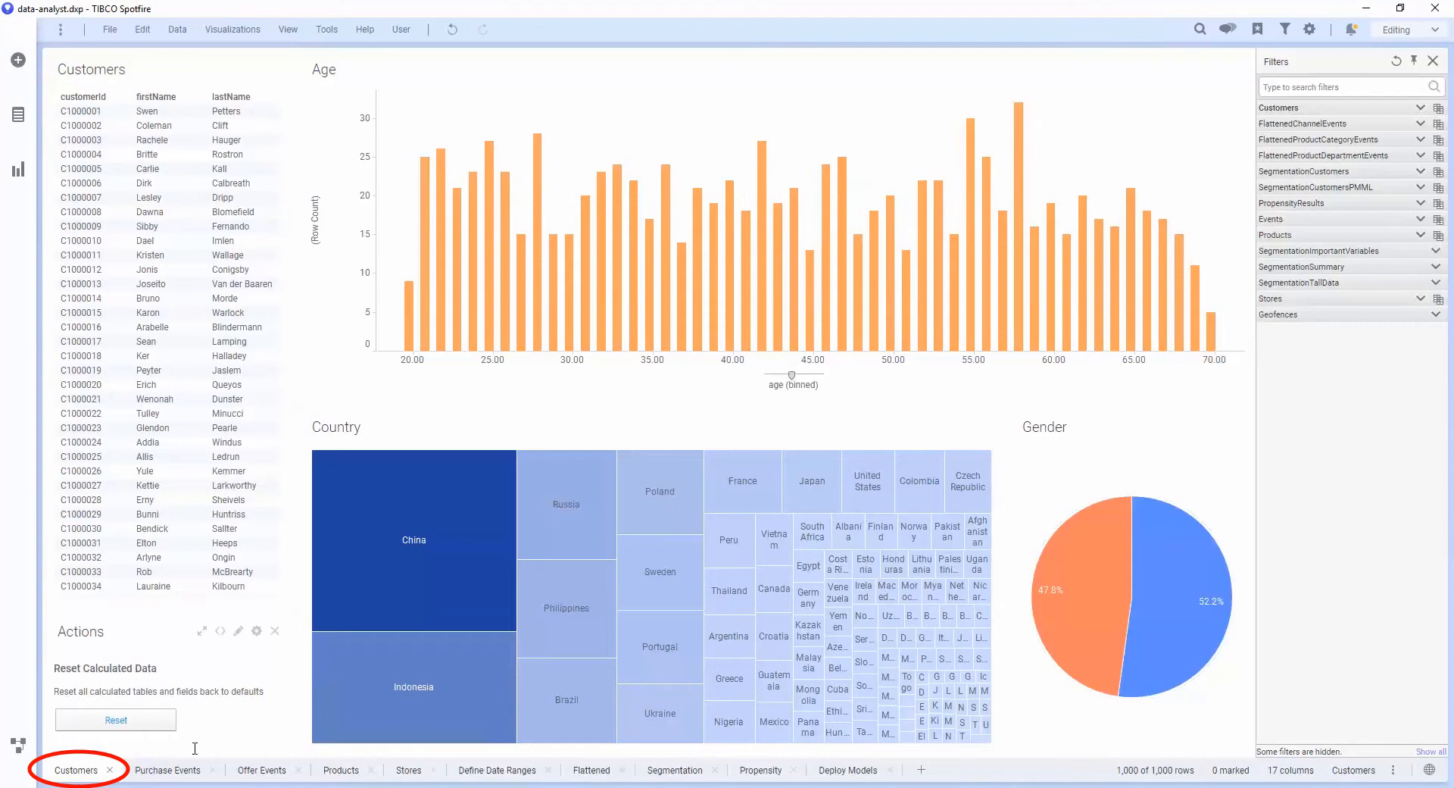
View the Purchase Events page, then move on to the Products page
{"action": "left_click", "coordinate": [168, 769]}
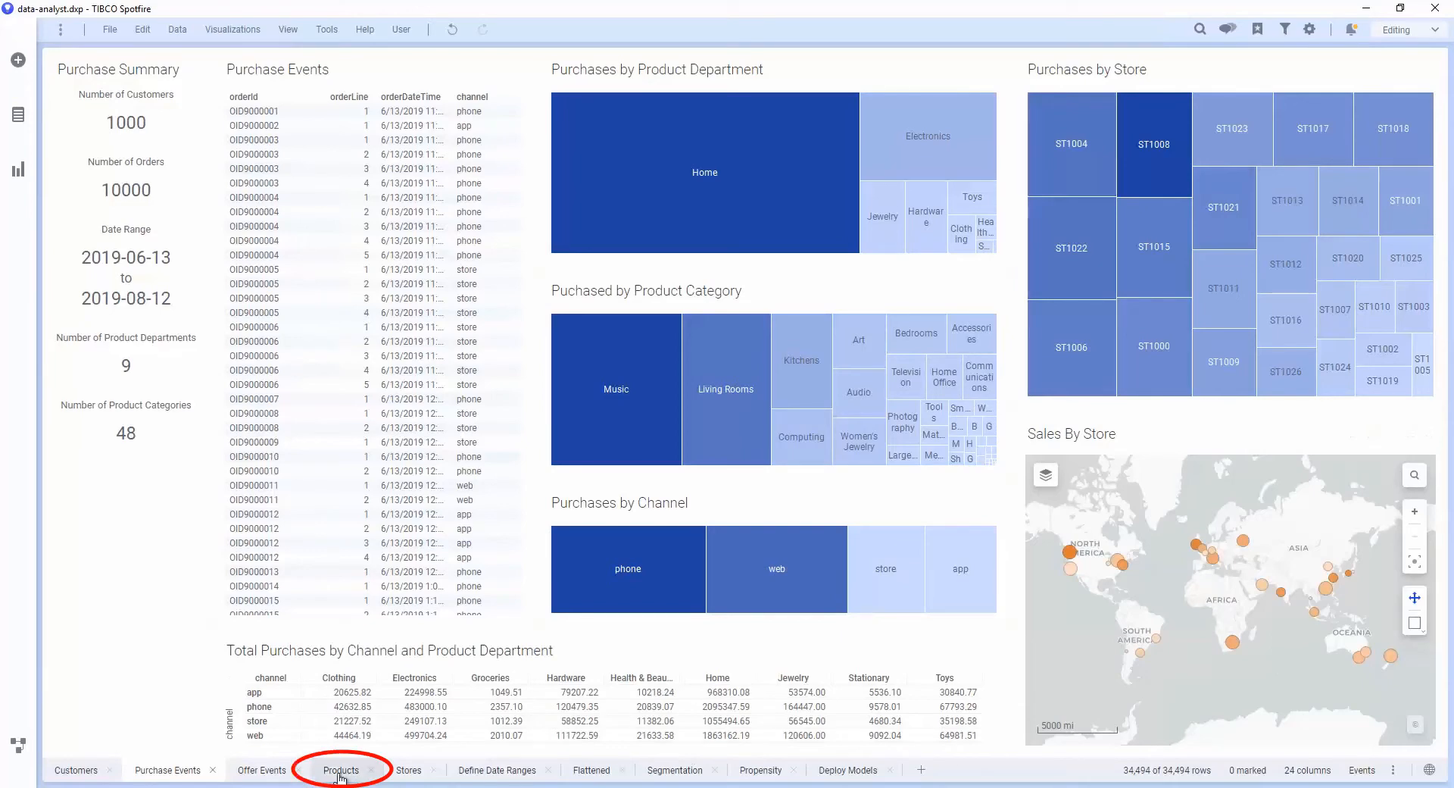
{"action": "left_click", "coordinate": [341, 770]}
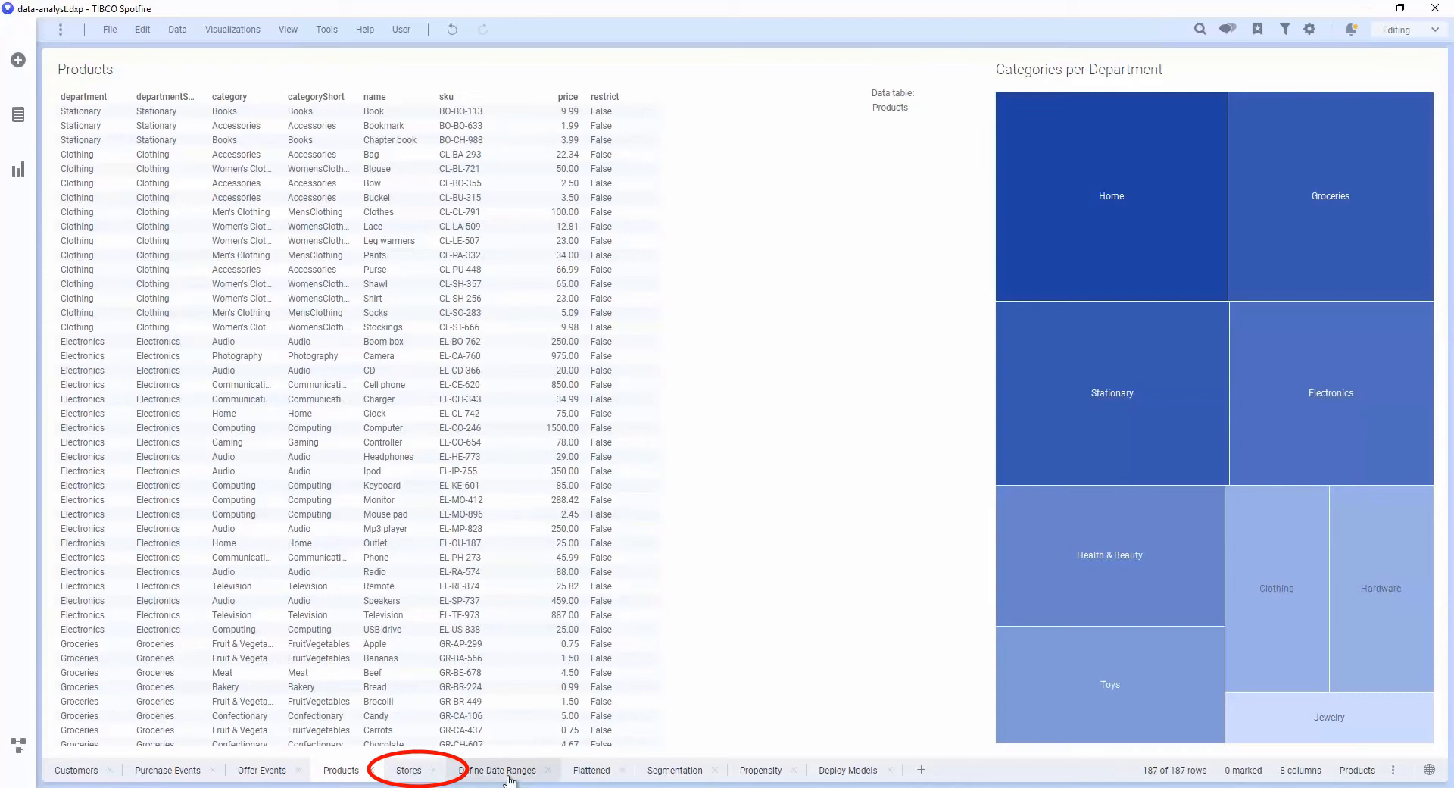
View the Define Date Ranges page, then the Flattened event-tables page
{"action": "left_click", "coordinate": [499, 770]}
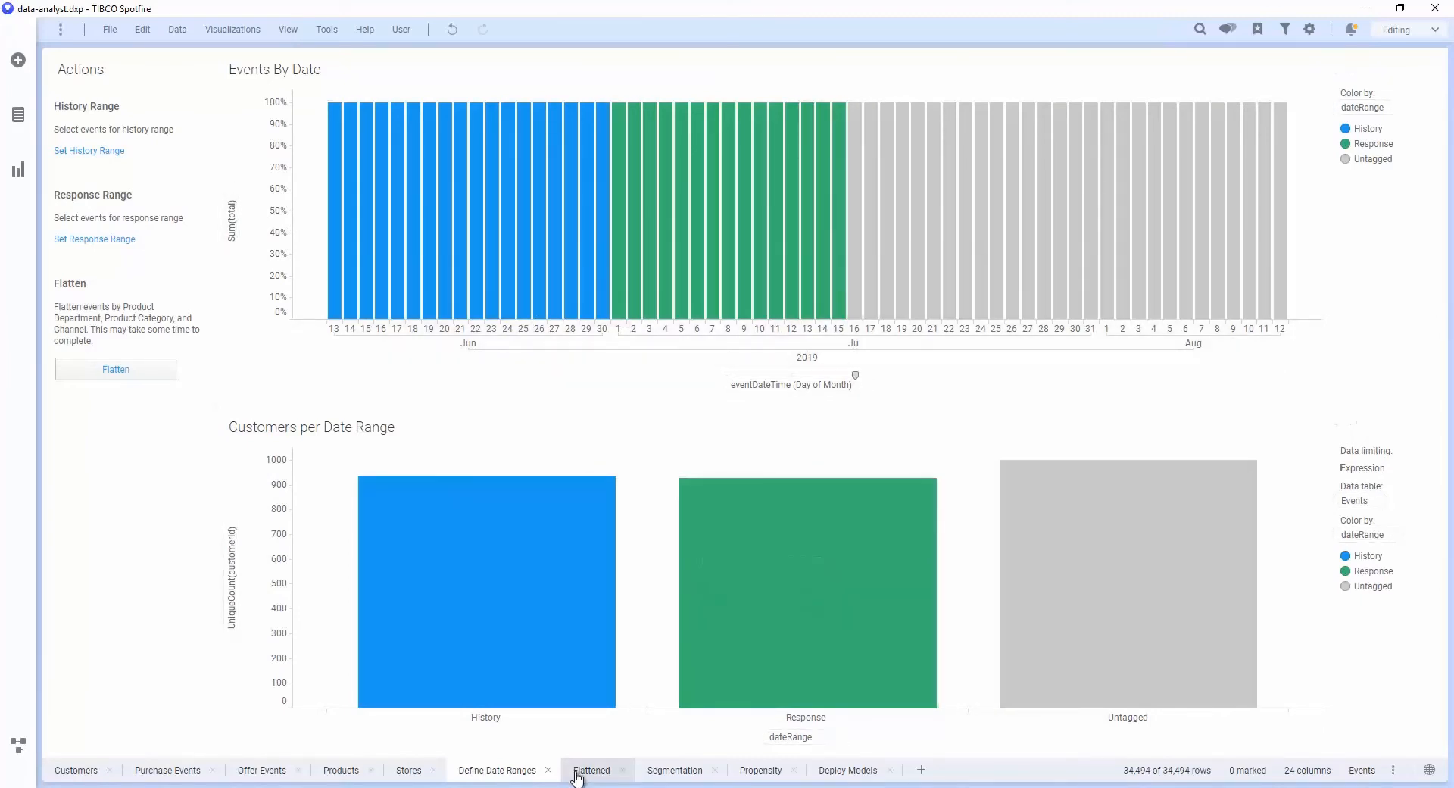
{"action": "left_click", "coordinate": [591, 769]}
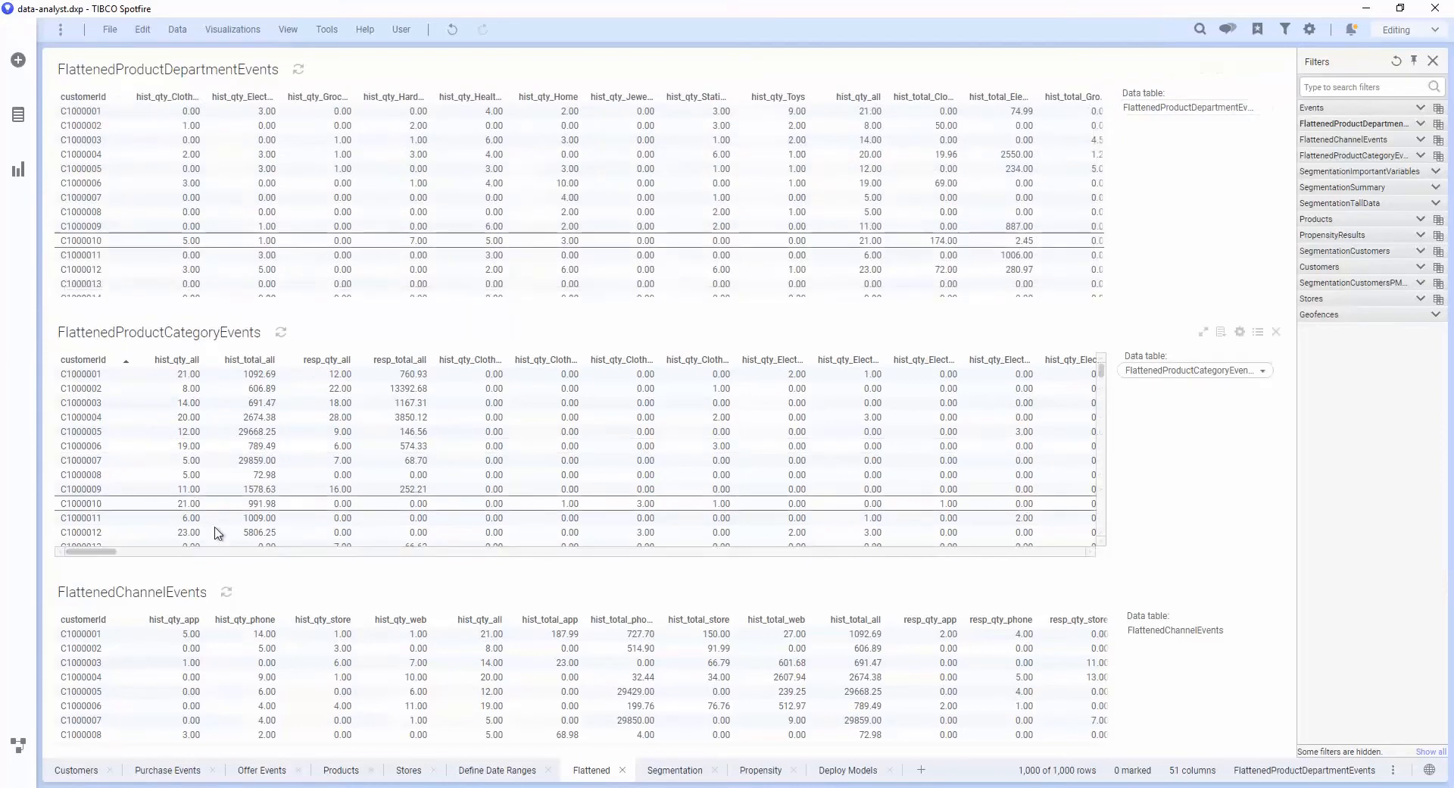
Show the Segmentation page and inspect the top-two-categories bubble chart
{"action": "left_click", "coordinate": [675, 770]}
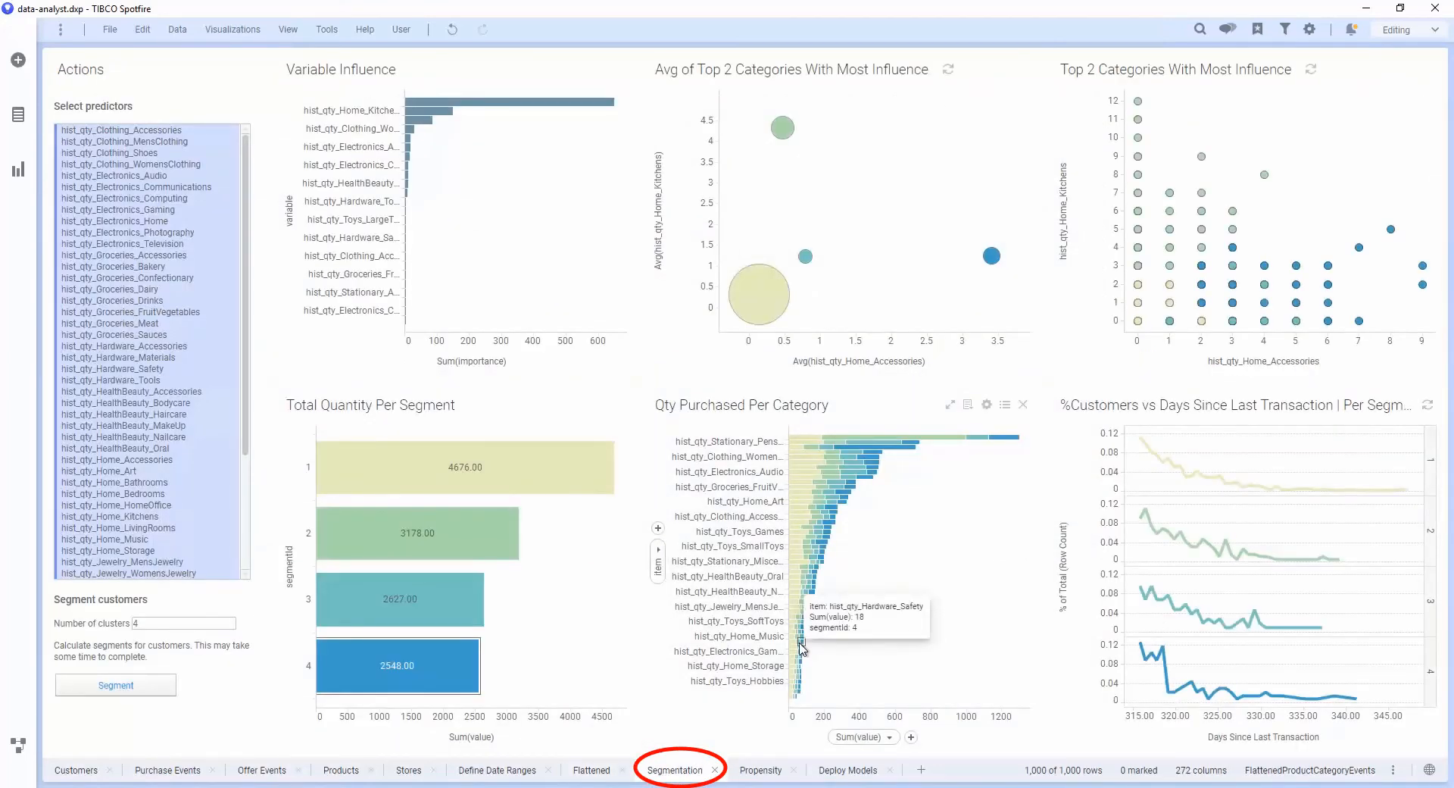
{"action": "mouse_move", "coordinate": [191, 159]}
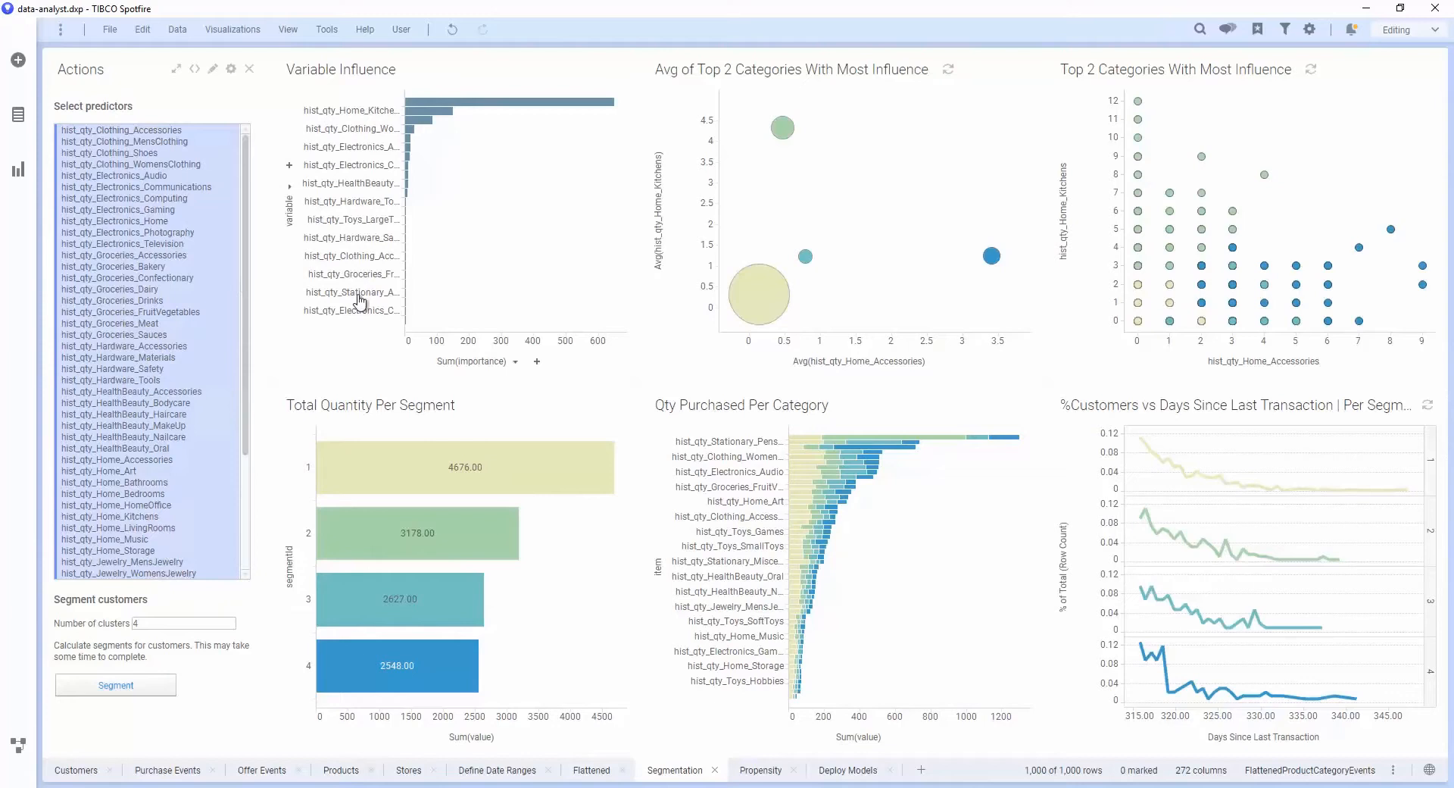
{"action": "mouse_move", "coordinate": [702, 397]}
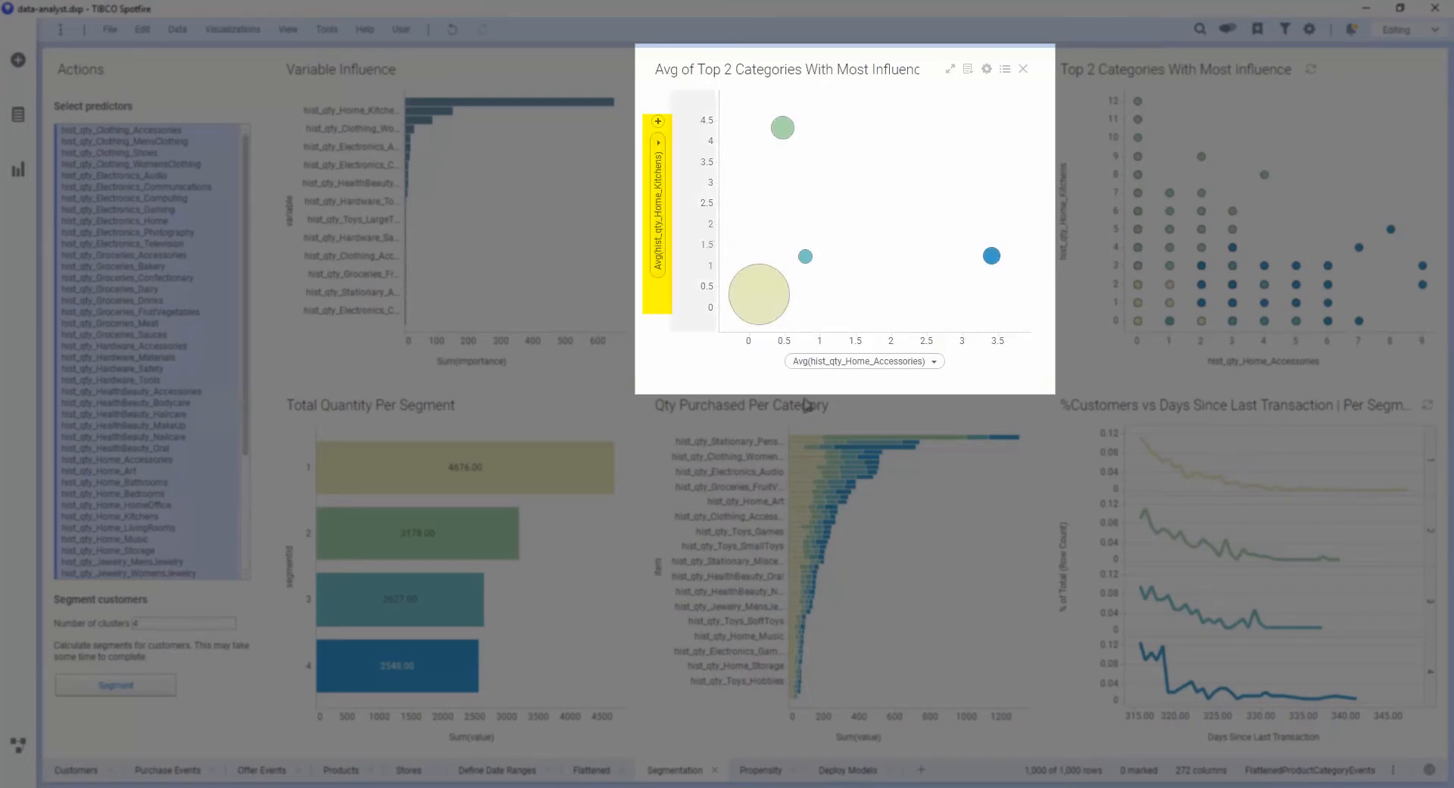
{"action": "left_click", "coordinate": [1022, 68]}
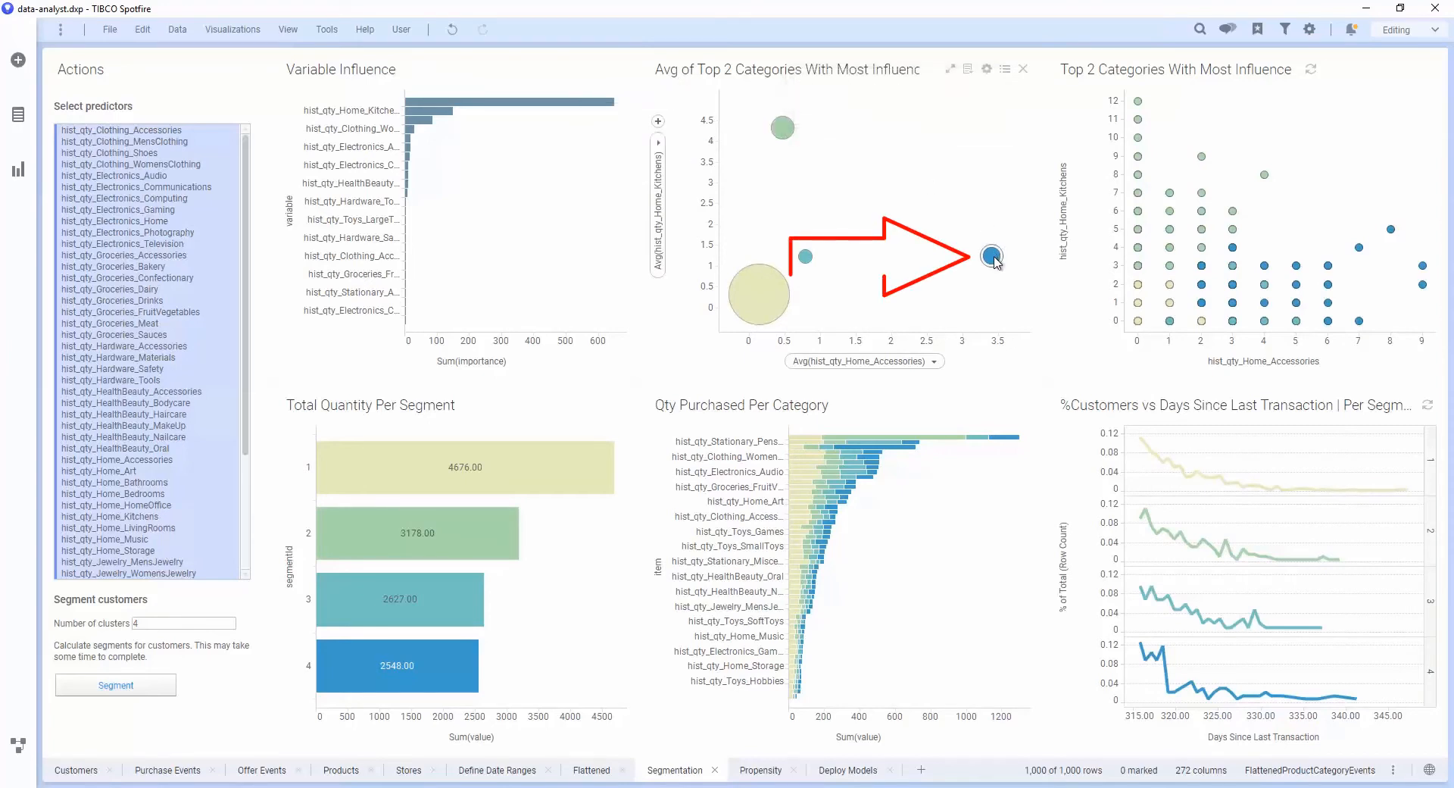
{"action": "mouse_move", "coordinate": [802, 258]}
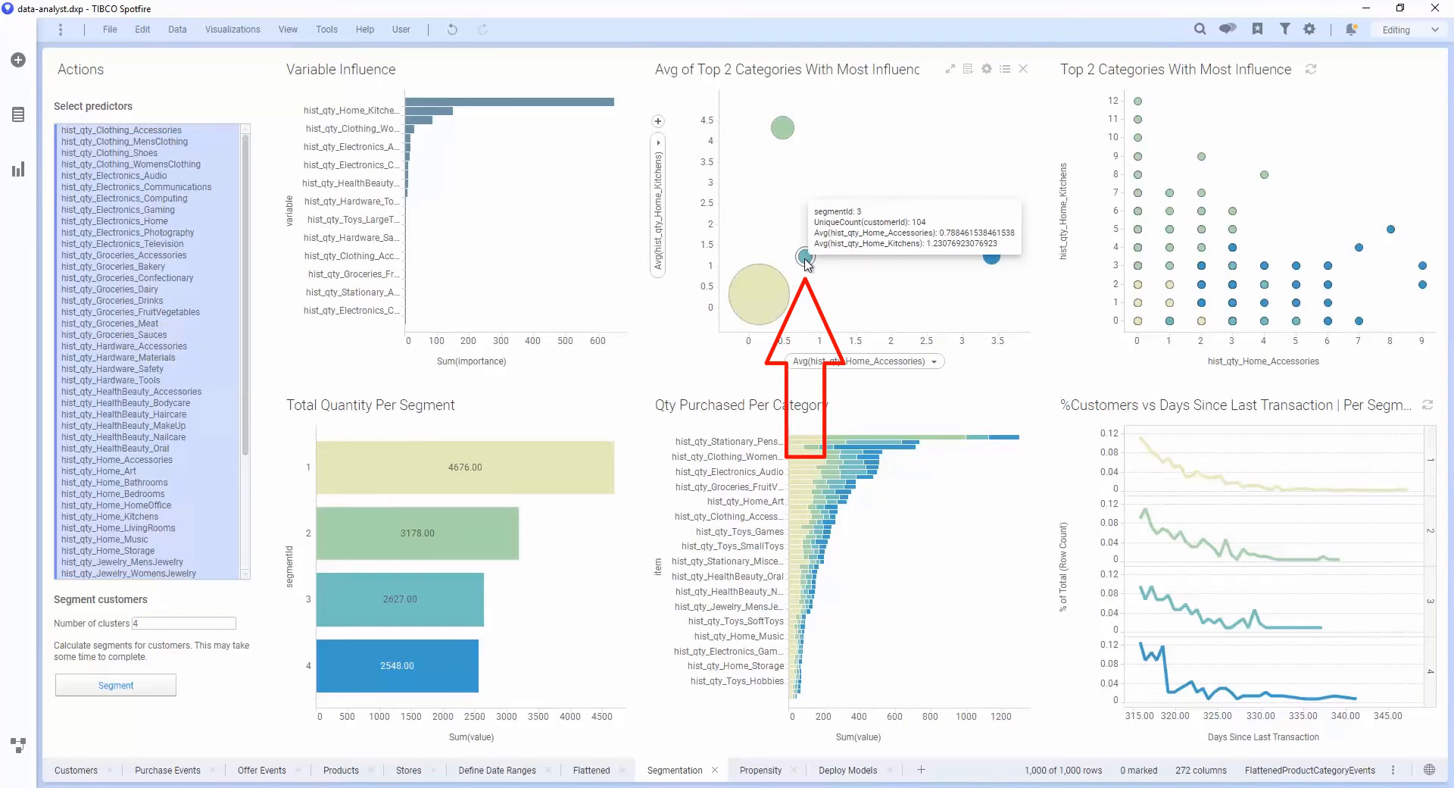
{"action": "mouse_move", "coordinate": [858, 306]}
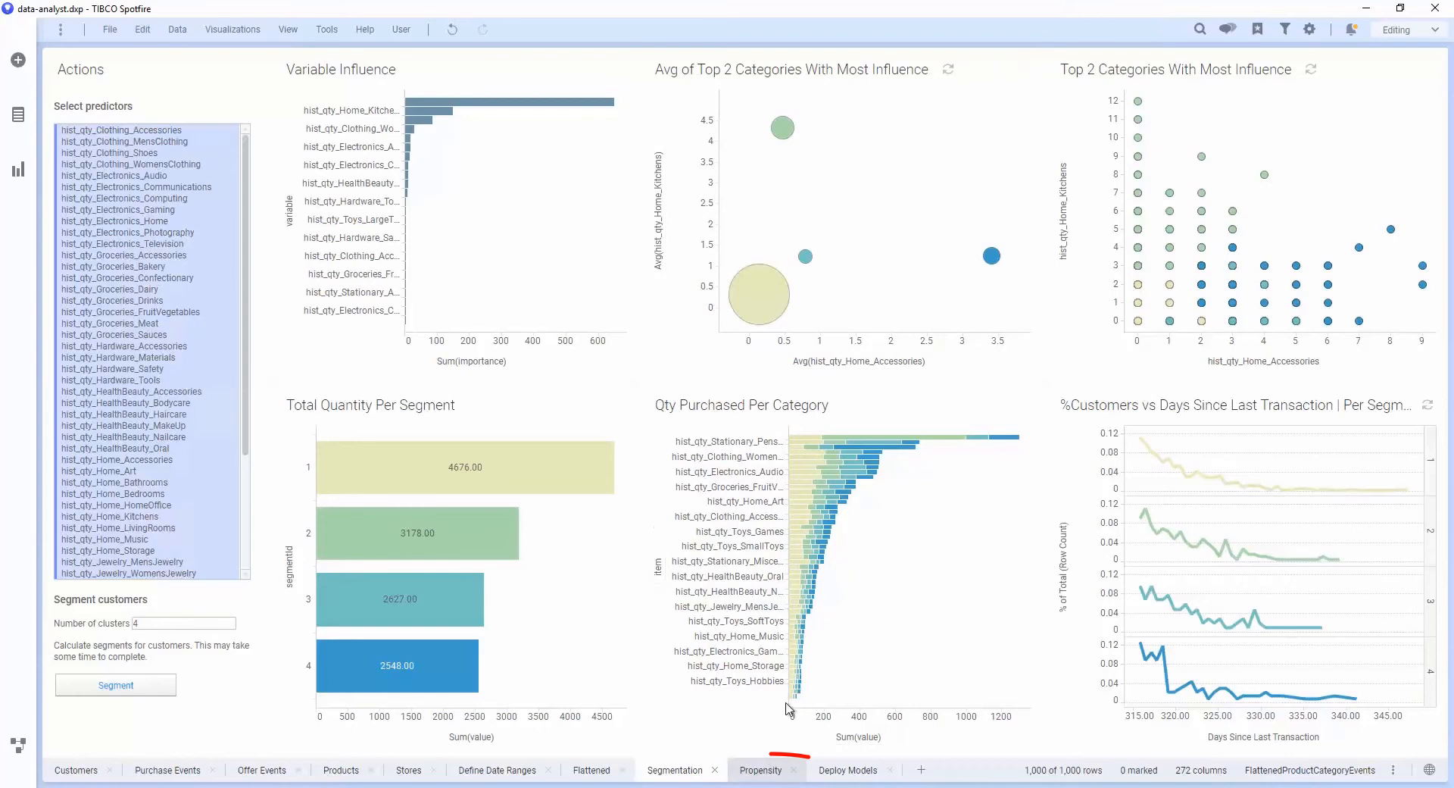
Show the Propensity page with its per-category propensity plots
{"action": "left_click", "coordinate": [760, 770]}
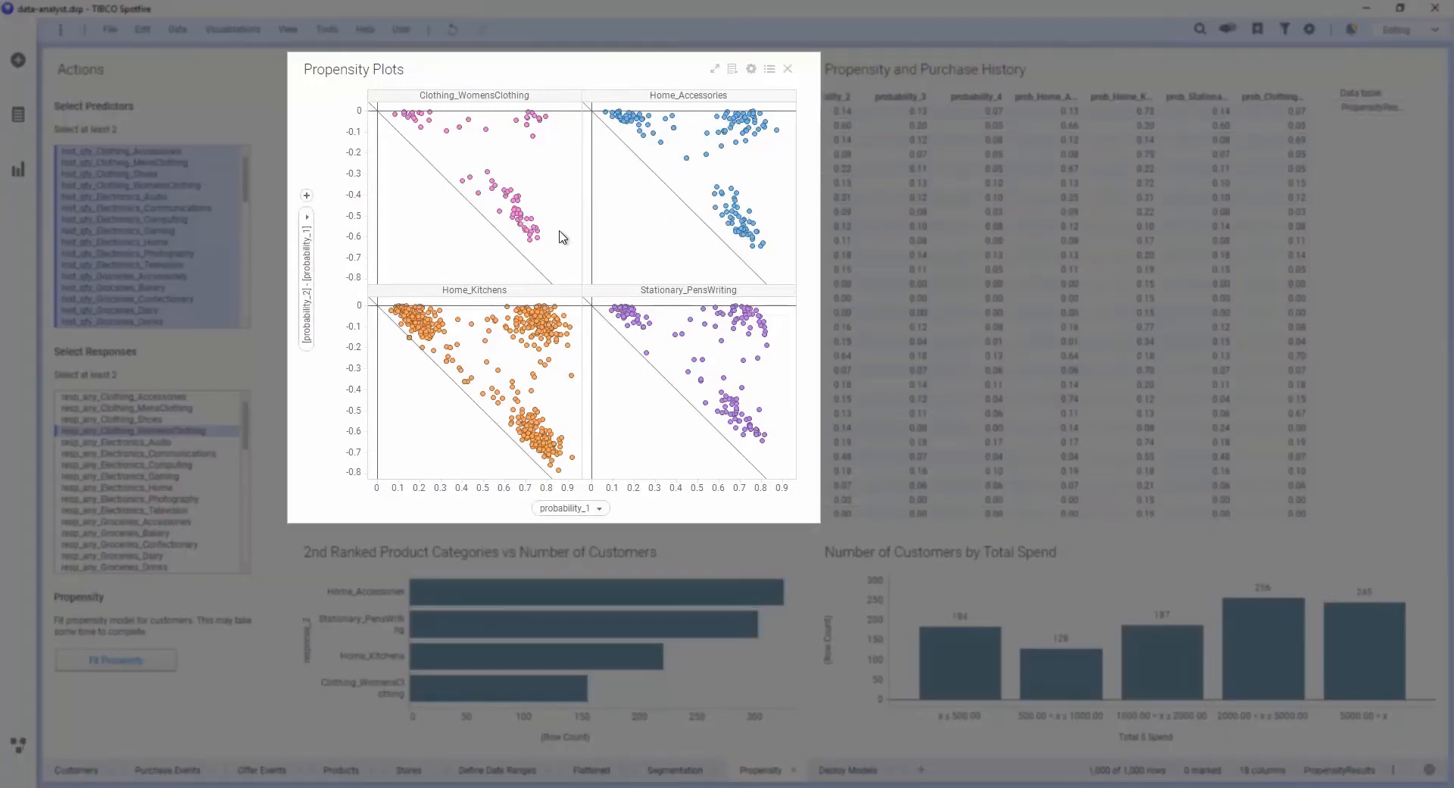
{"action": "mouse_move", "coordinate": [586, 231]}
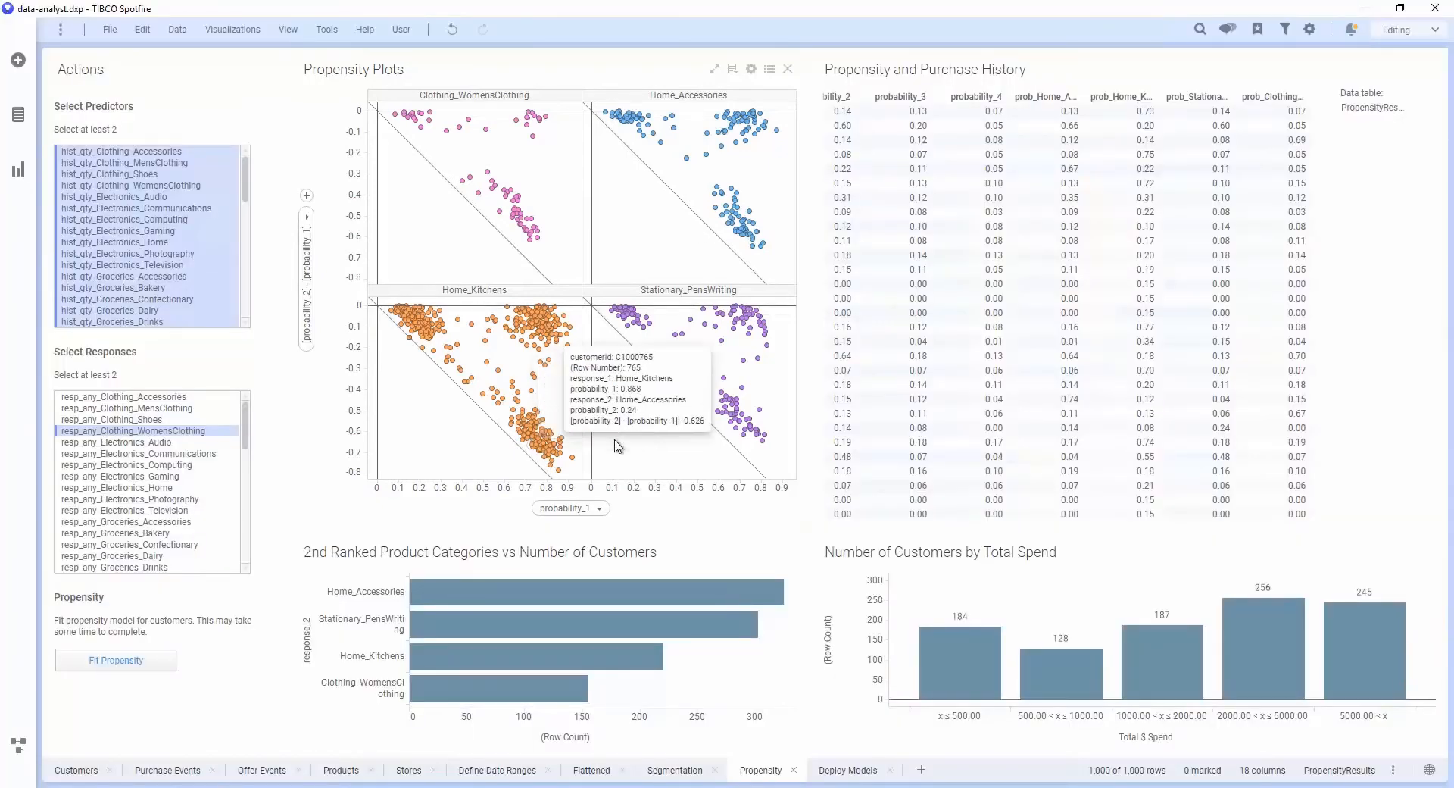
{"action": "mouse_move", "coordinate": [618, 447]}
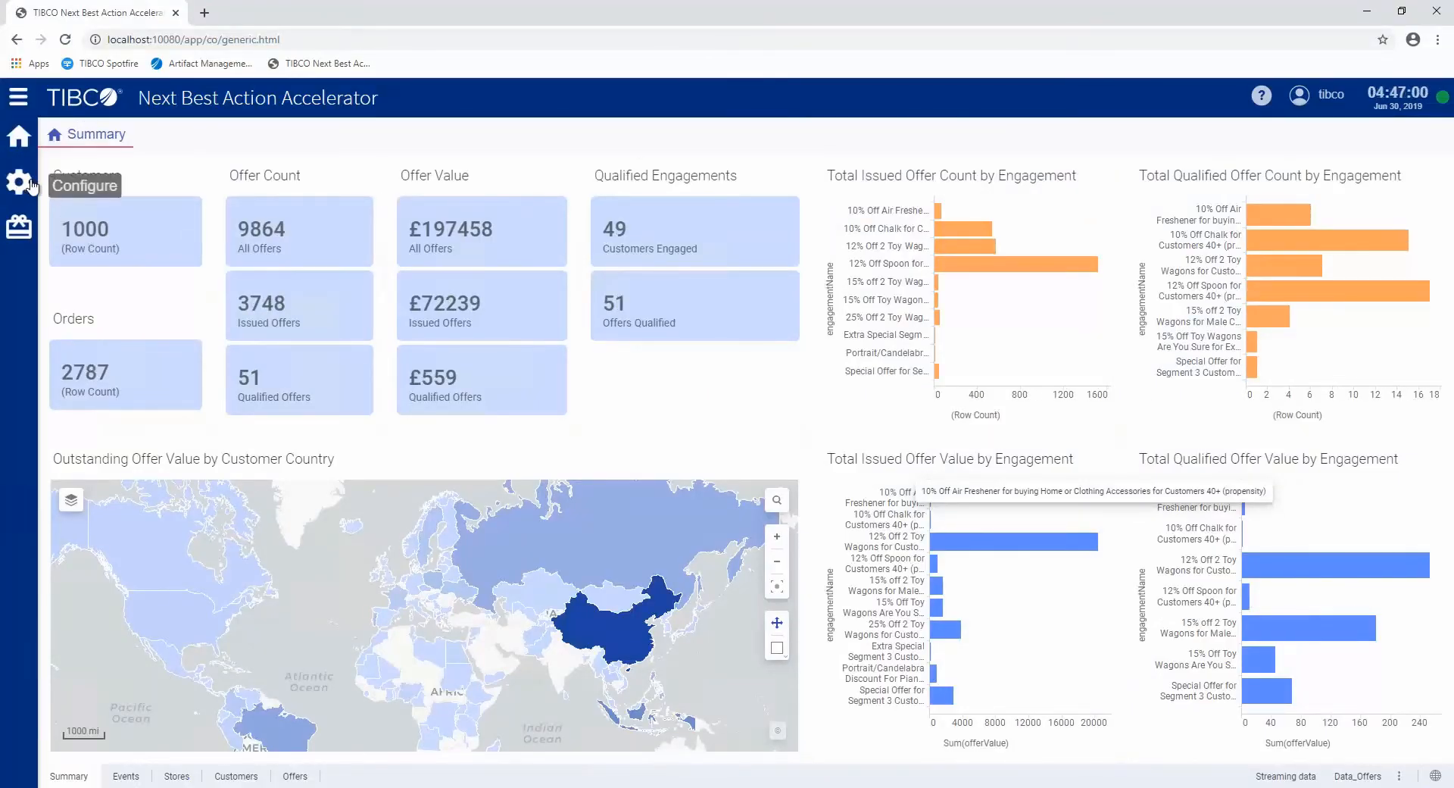
From Configure > Audiences, open audience AID001 'Customers Over 40'
{"action": "left_click", "coordinate": [19, 182]}
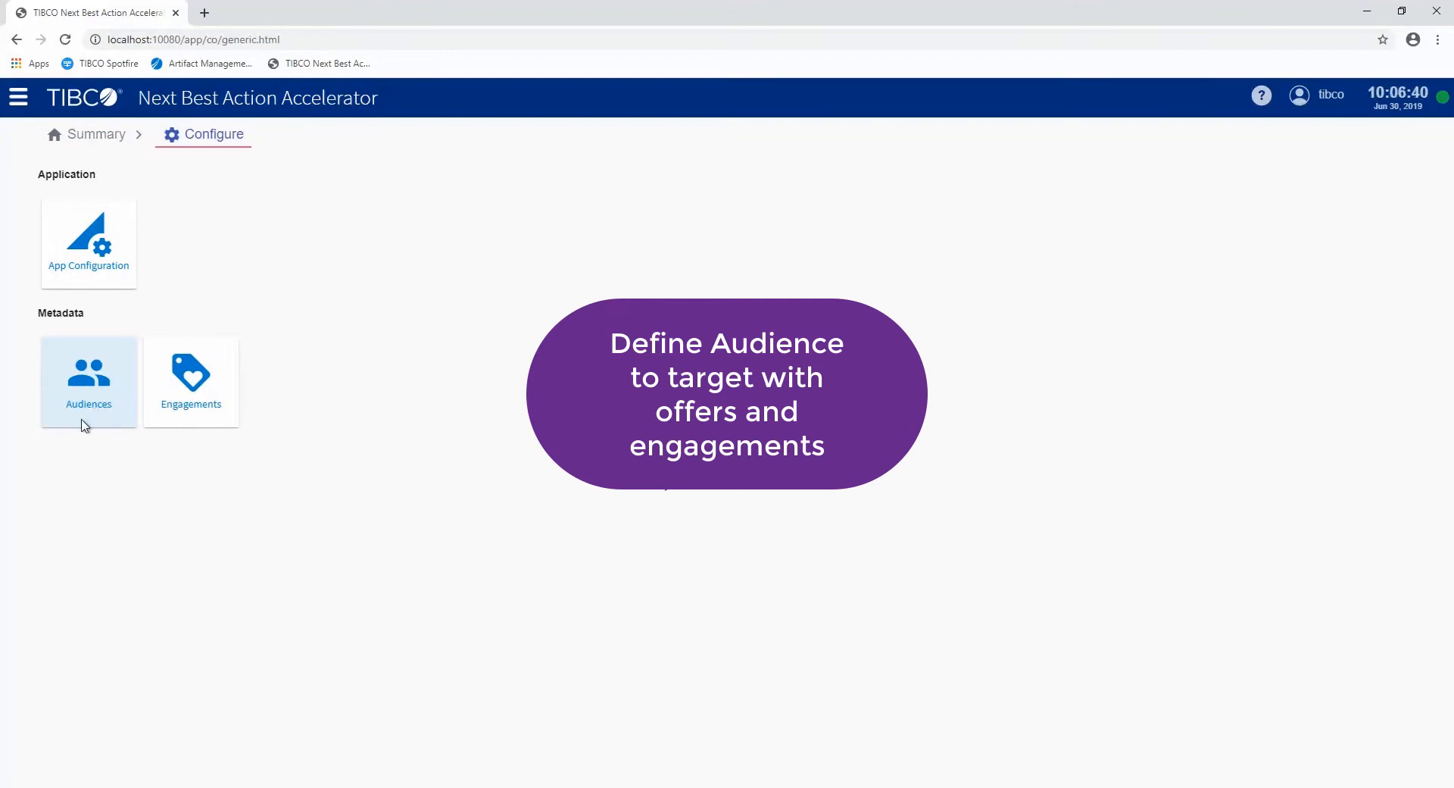
{"action": "left_click", "coordinate": [87, 380]}
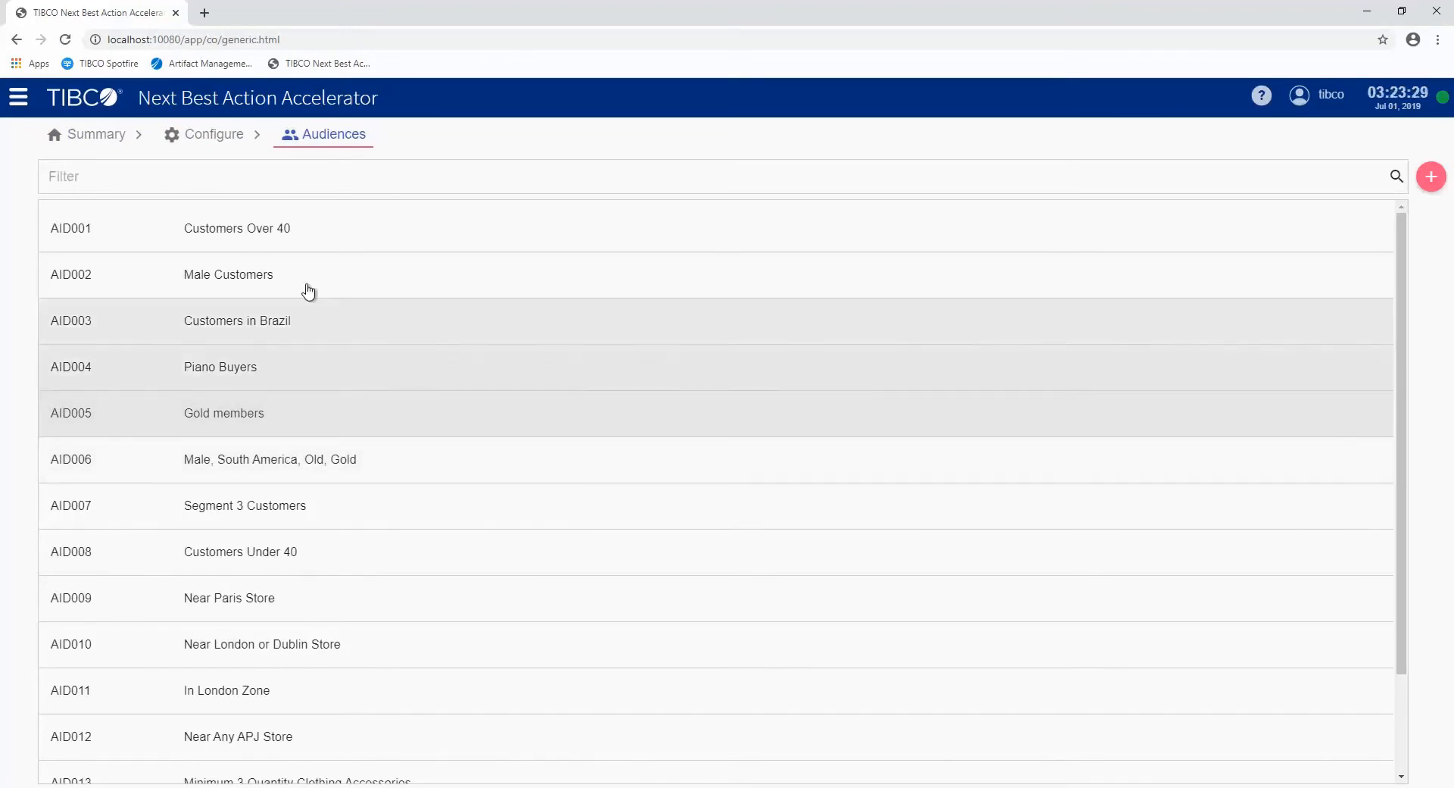
{"action": "left_click", "coordinate": [237, 229]}
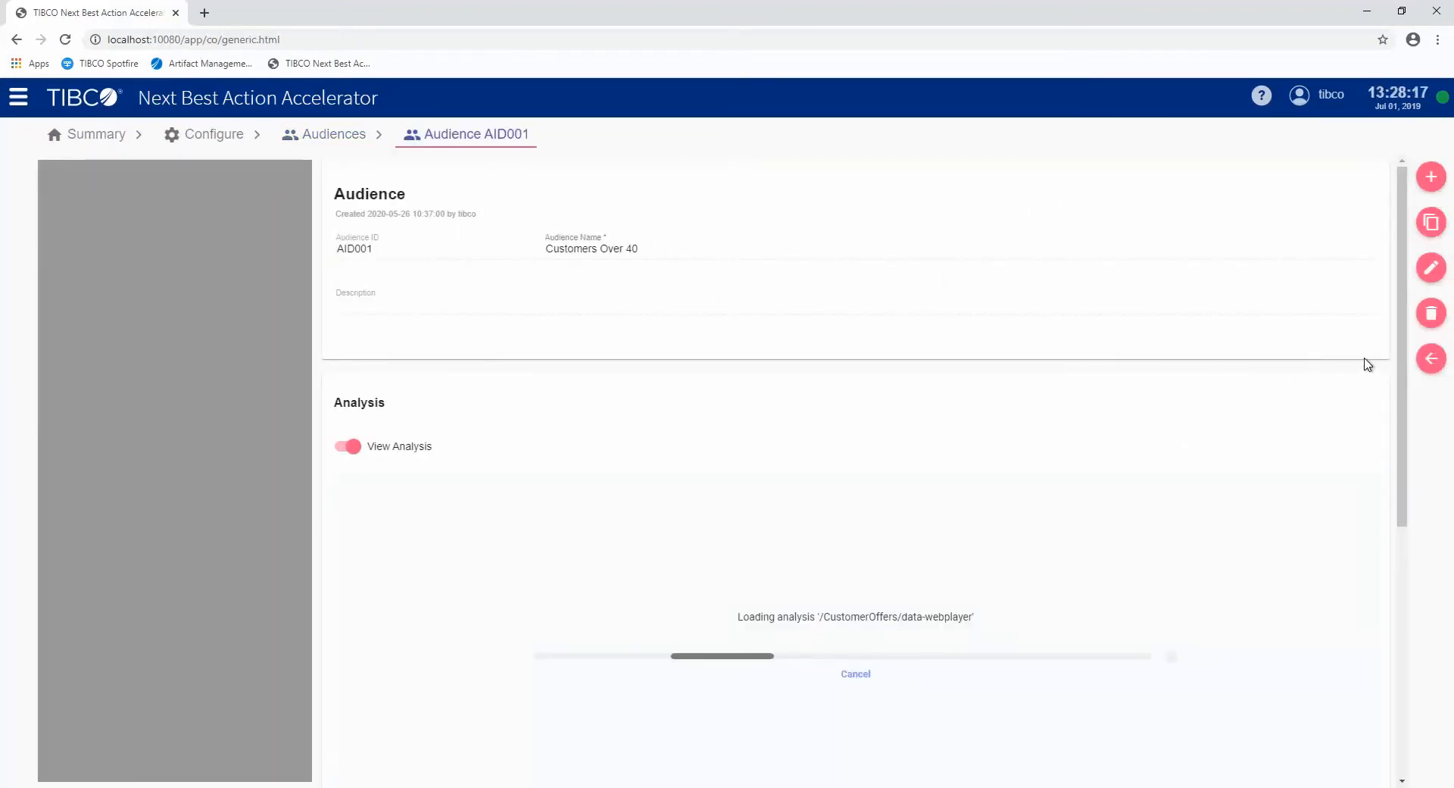
Scroll down to the audience's Analysis section with its age 40–70 filters
{"action": "scroll", "scroll_direction": "down", "scroll_amount": 3}
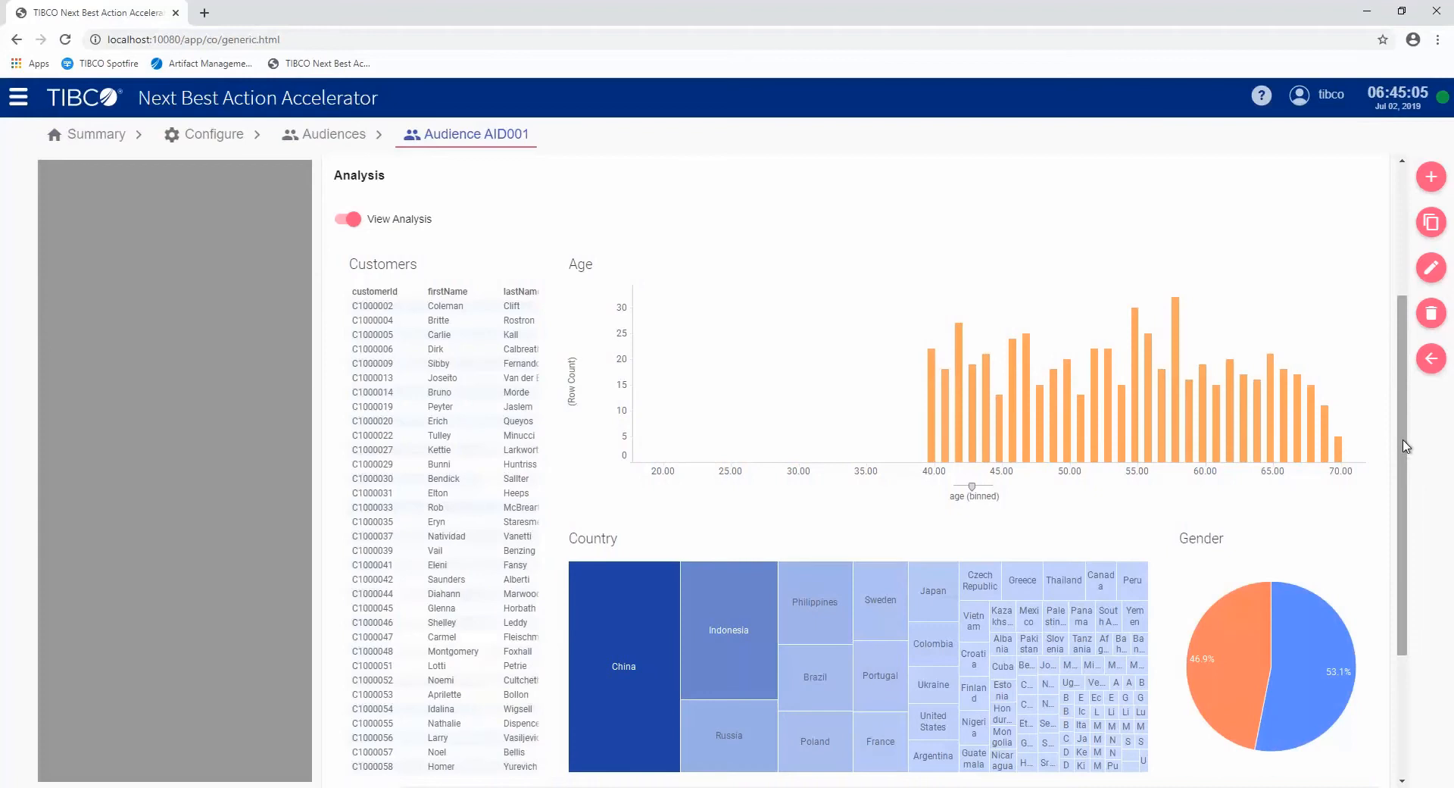
{"action": "scroll", "scroll_direction": "down", "scroll_amount": 3}
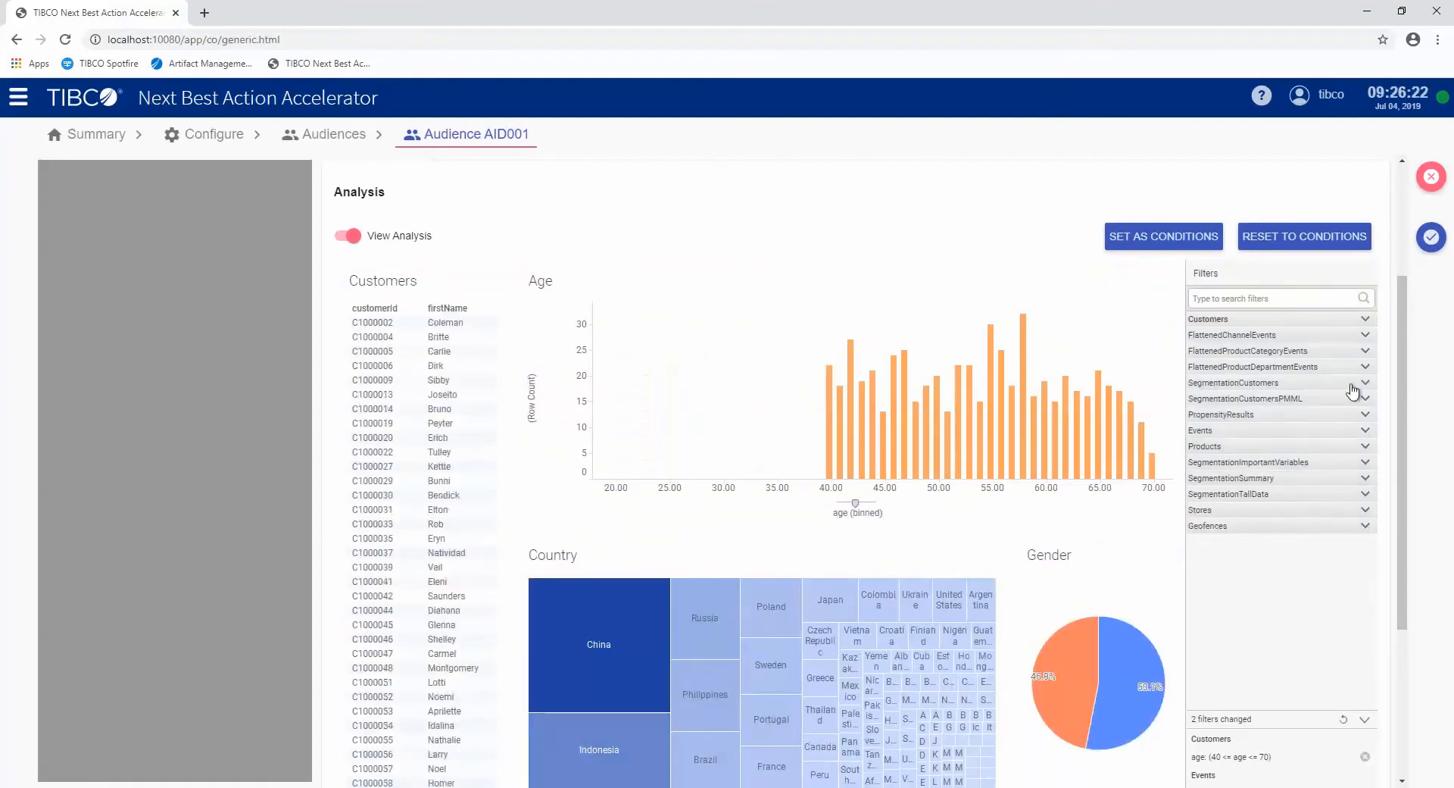
Restrict the country filter to China, set the filters as audience conditions, and return to Configure
{"action": "left_click", "coordinate": [1207, 318]}
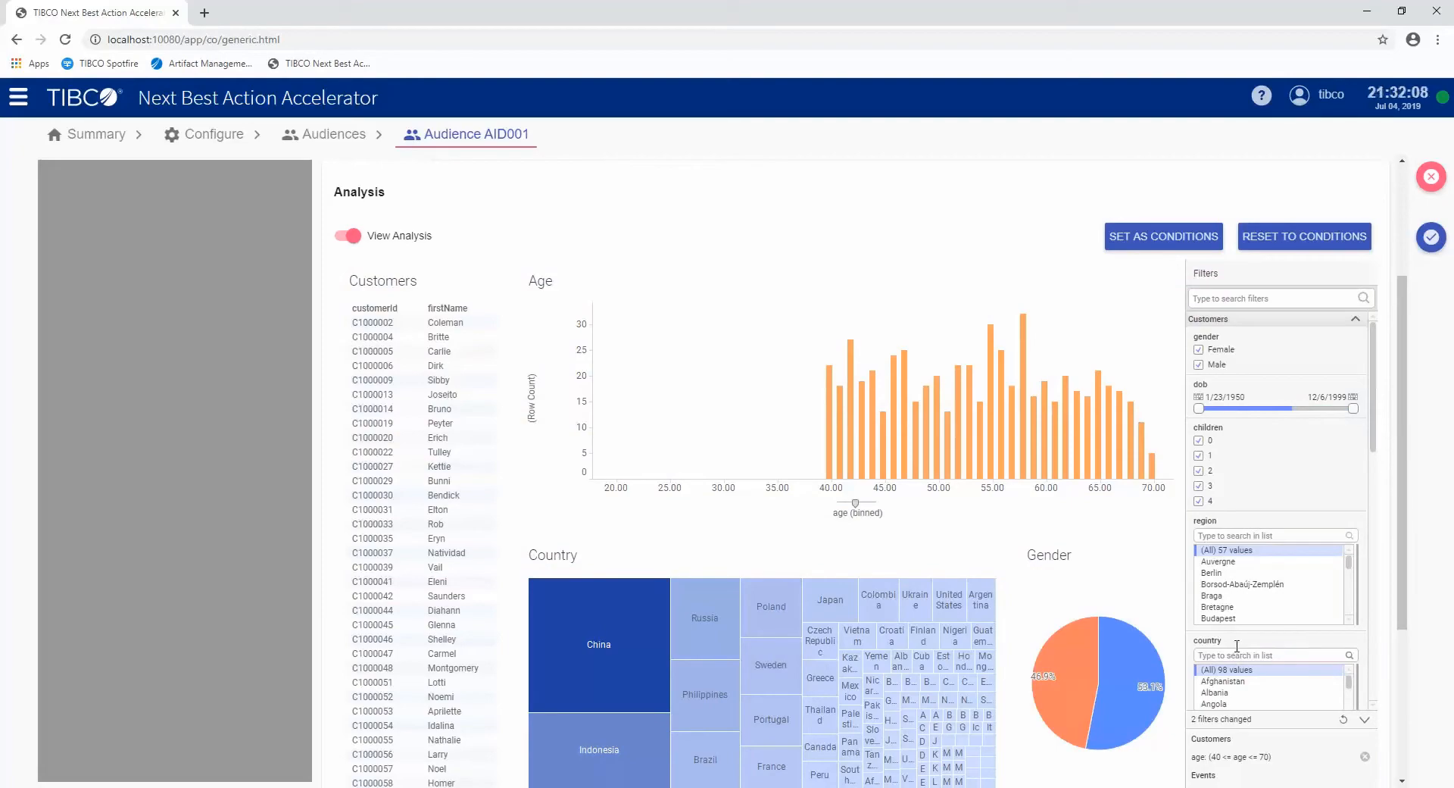
{"action": "type", "text": "china"}
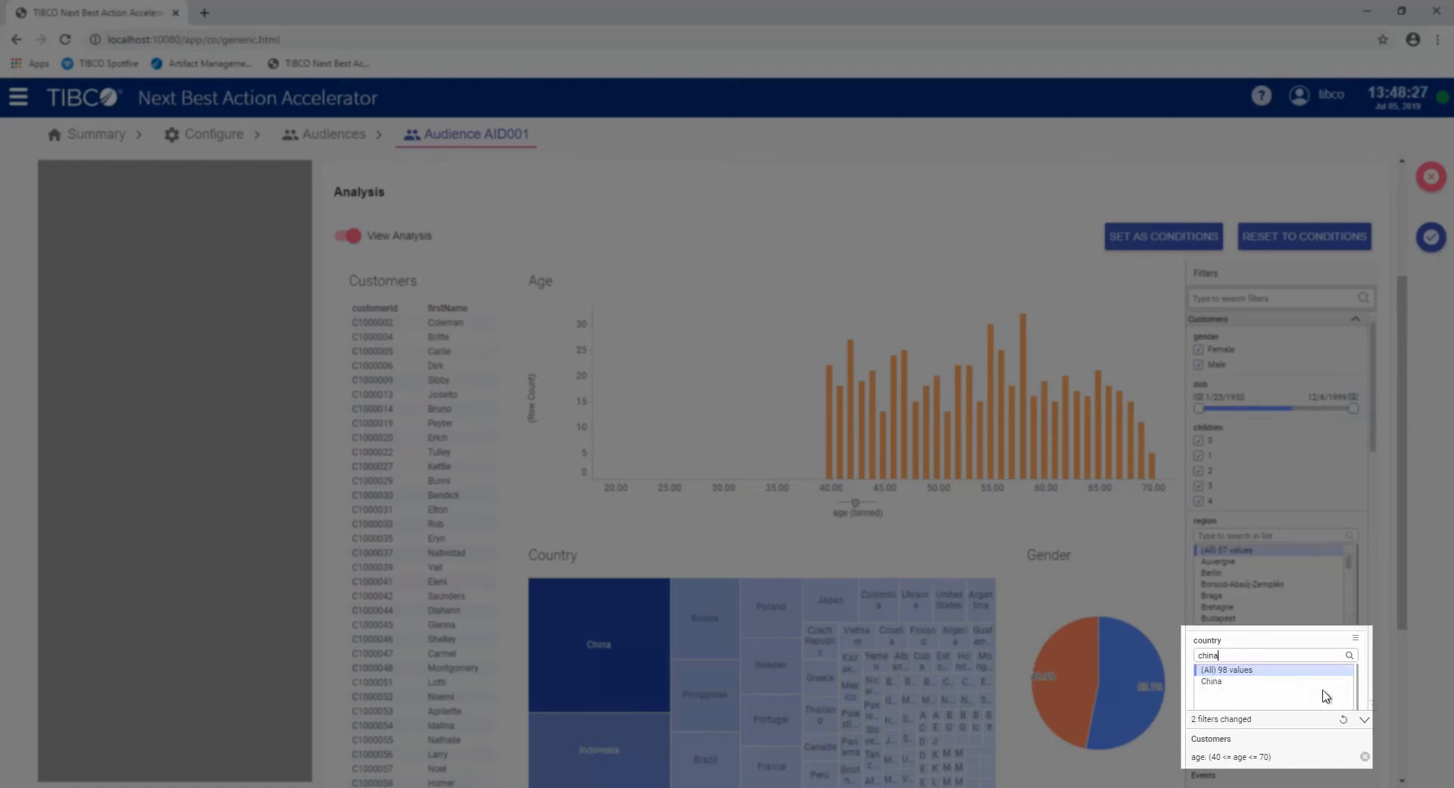
{"action": "left_click", "coordinate": [1211, 682]}
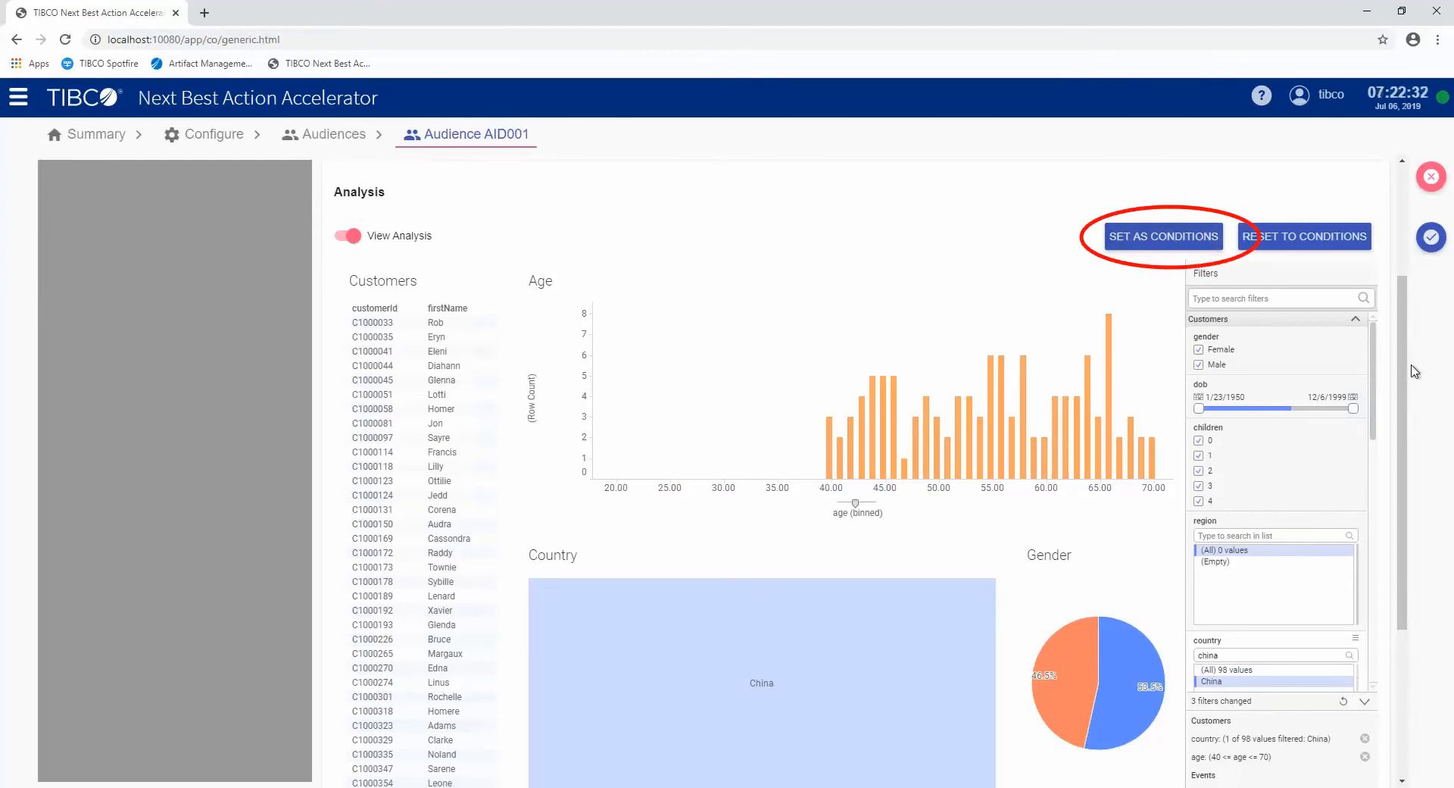
{"action": "left_click", "coordinate": [1162, 236]}
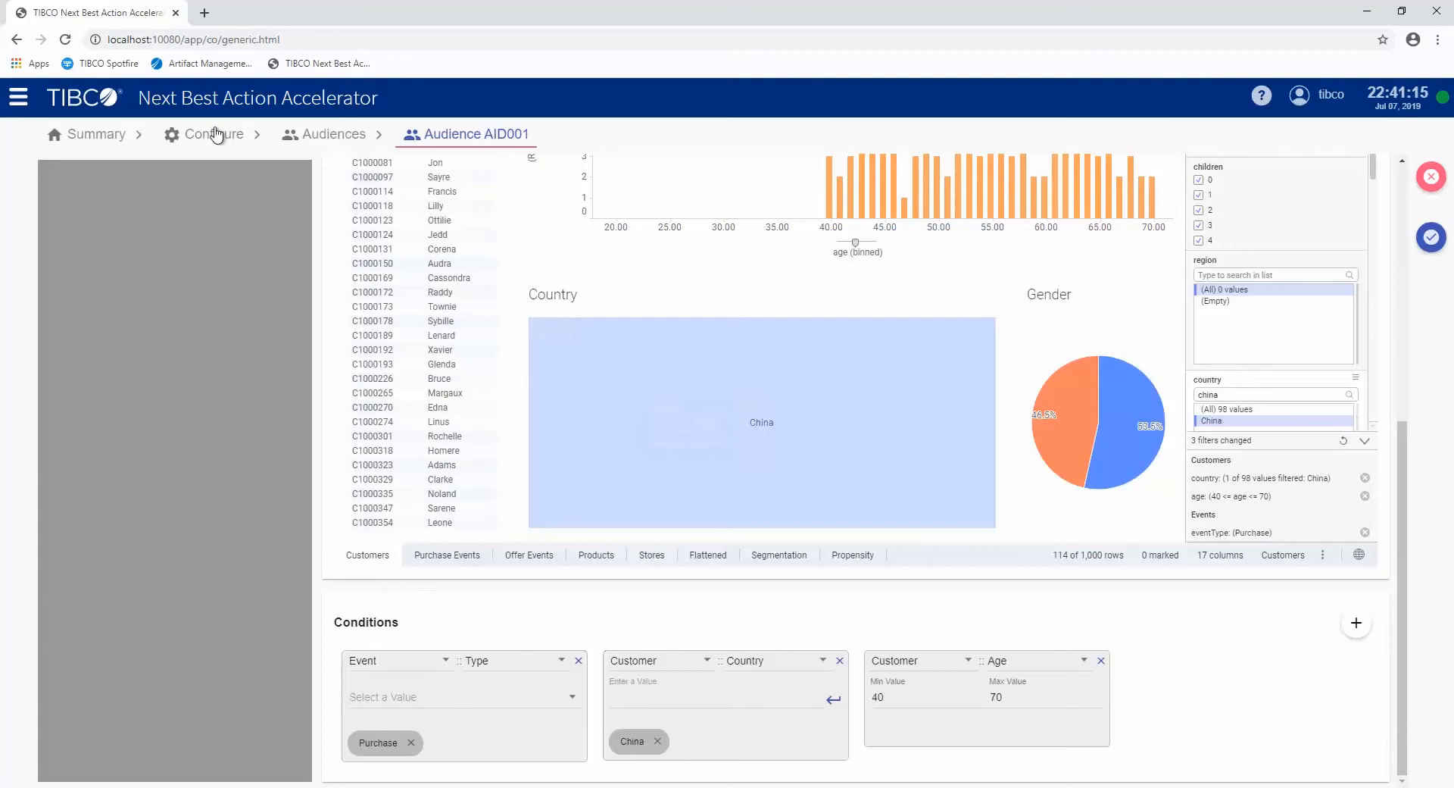
{"action": "left_click", "coordinate": [214, 135]}
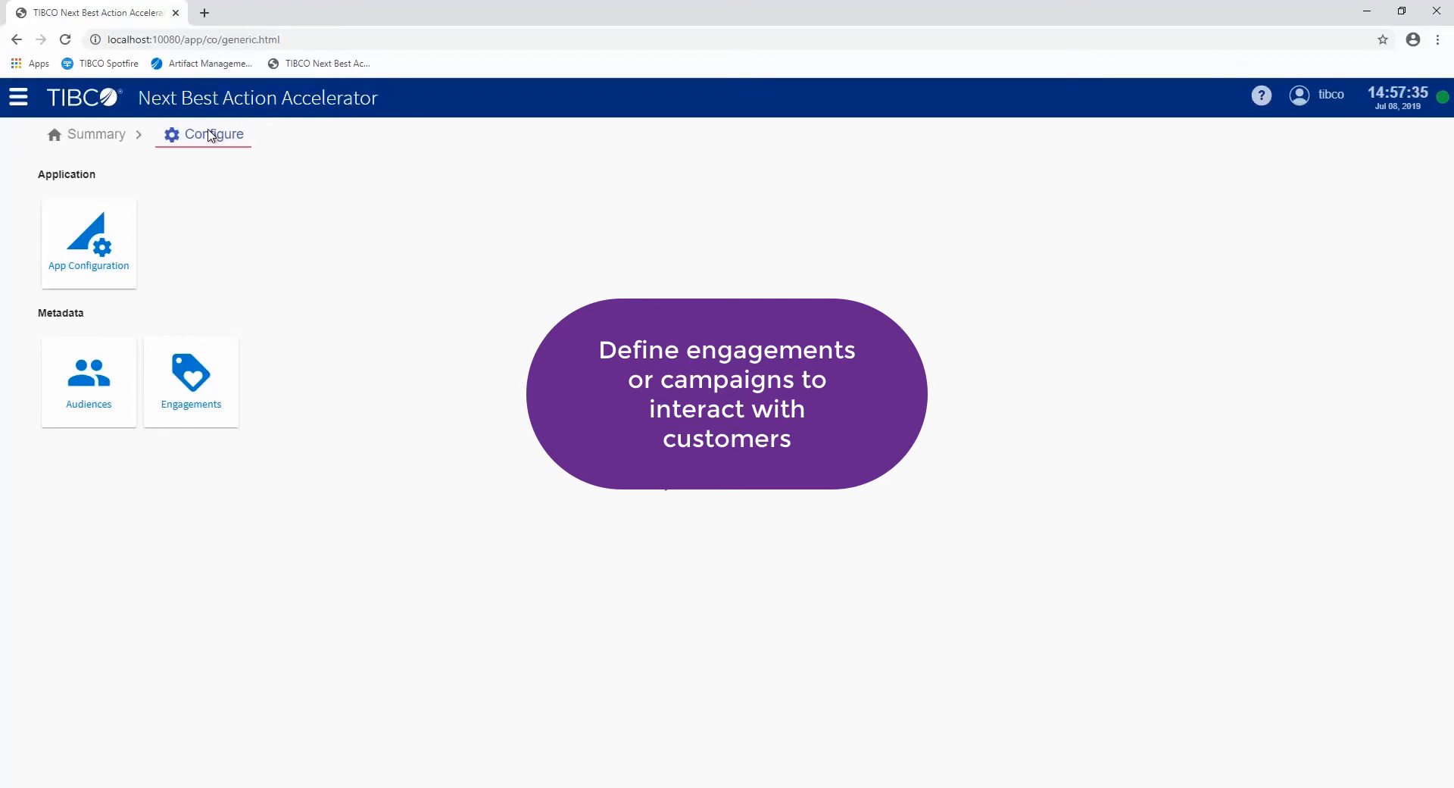
{"action": "mouse_move", "coordinate": [179, 232]}
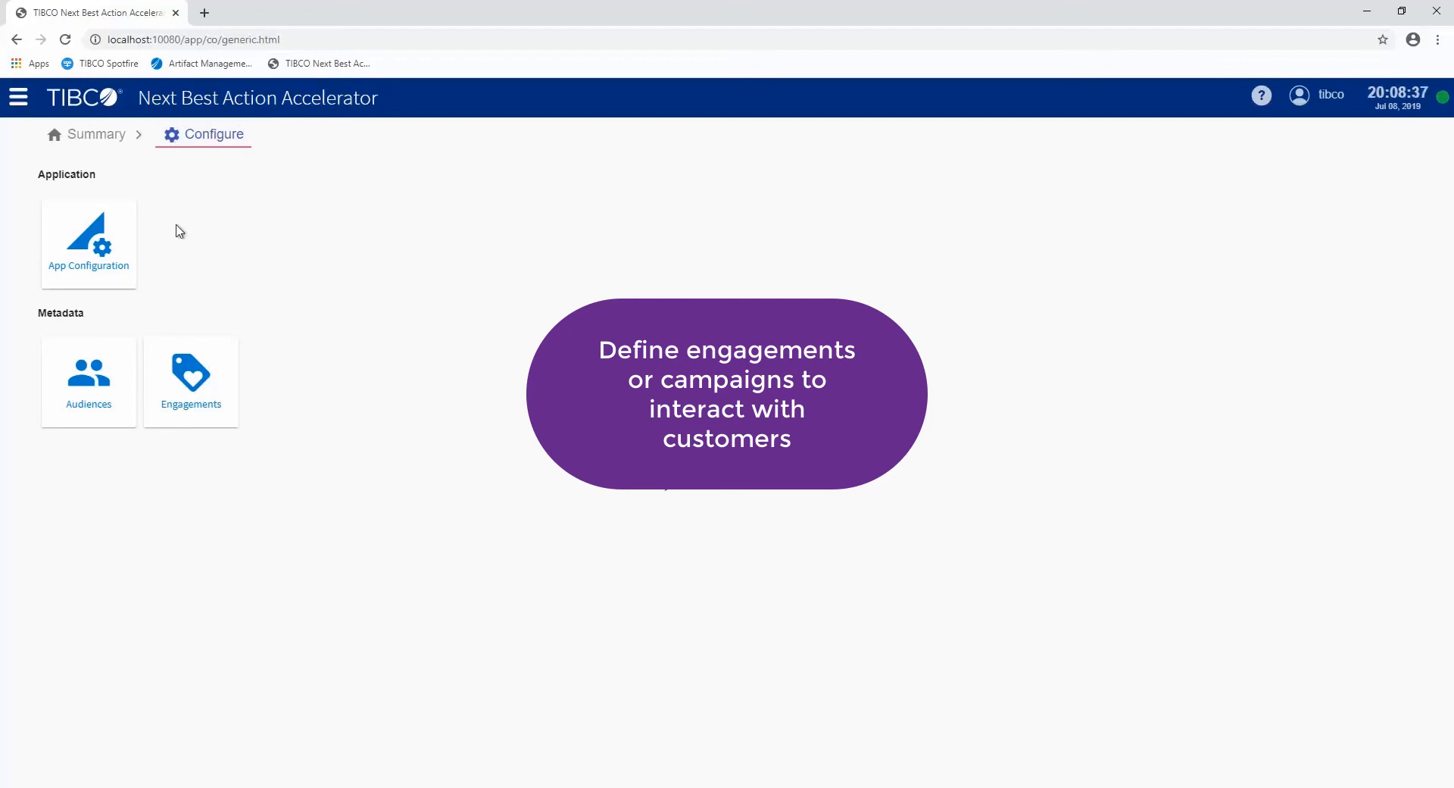
From Engagements, open engagement EID001 '5% off 2 Toy Wagons for Customers Over 40'
{"action": "left_click", "coordinate": [191, 382]}
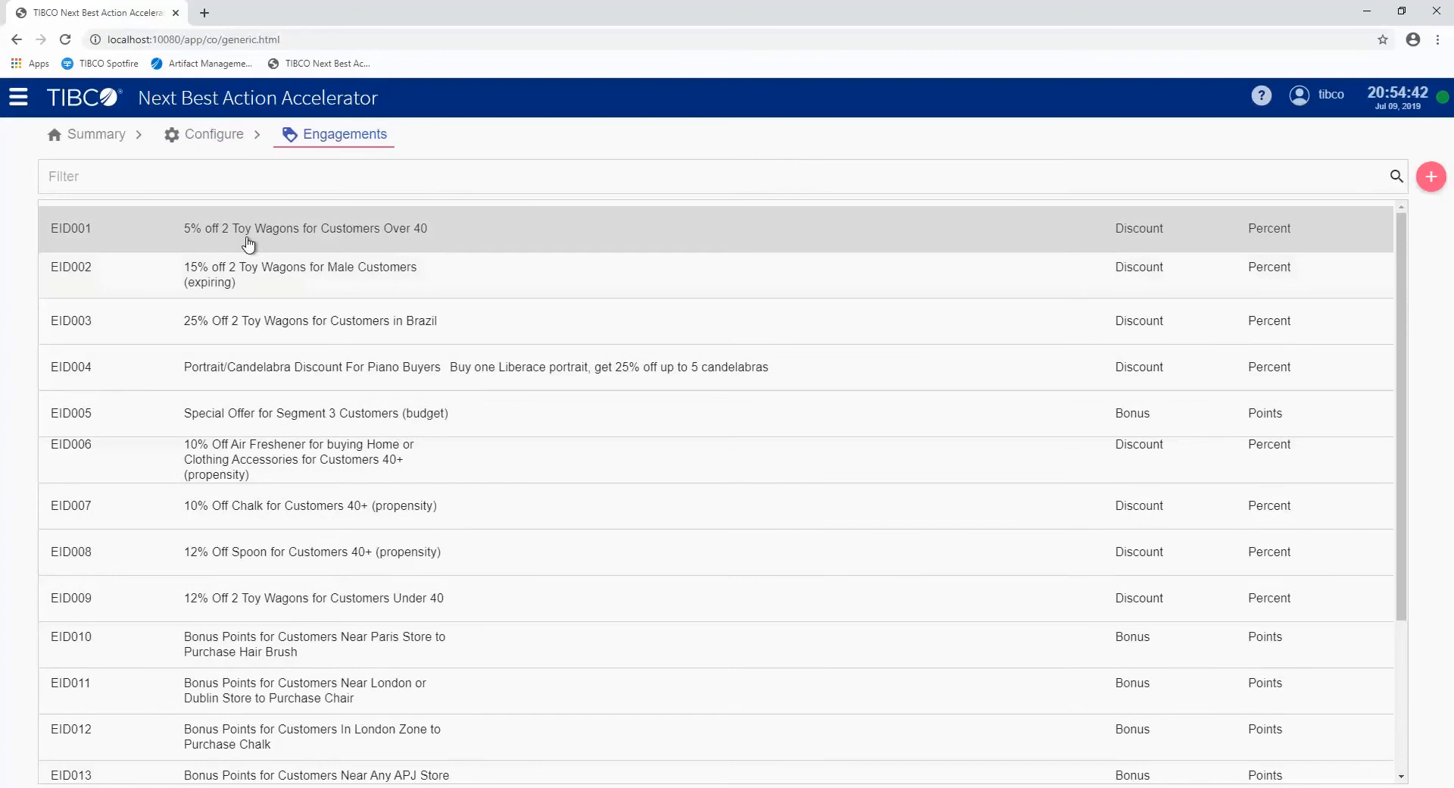
{"action": "mouse_move", "coordinate": [236, 242]}
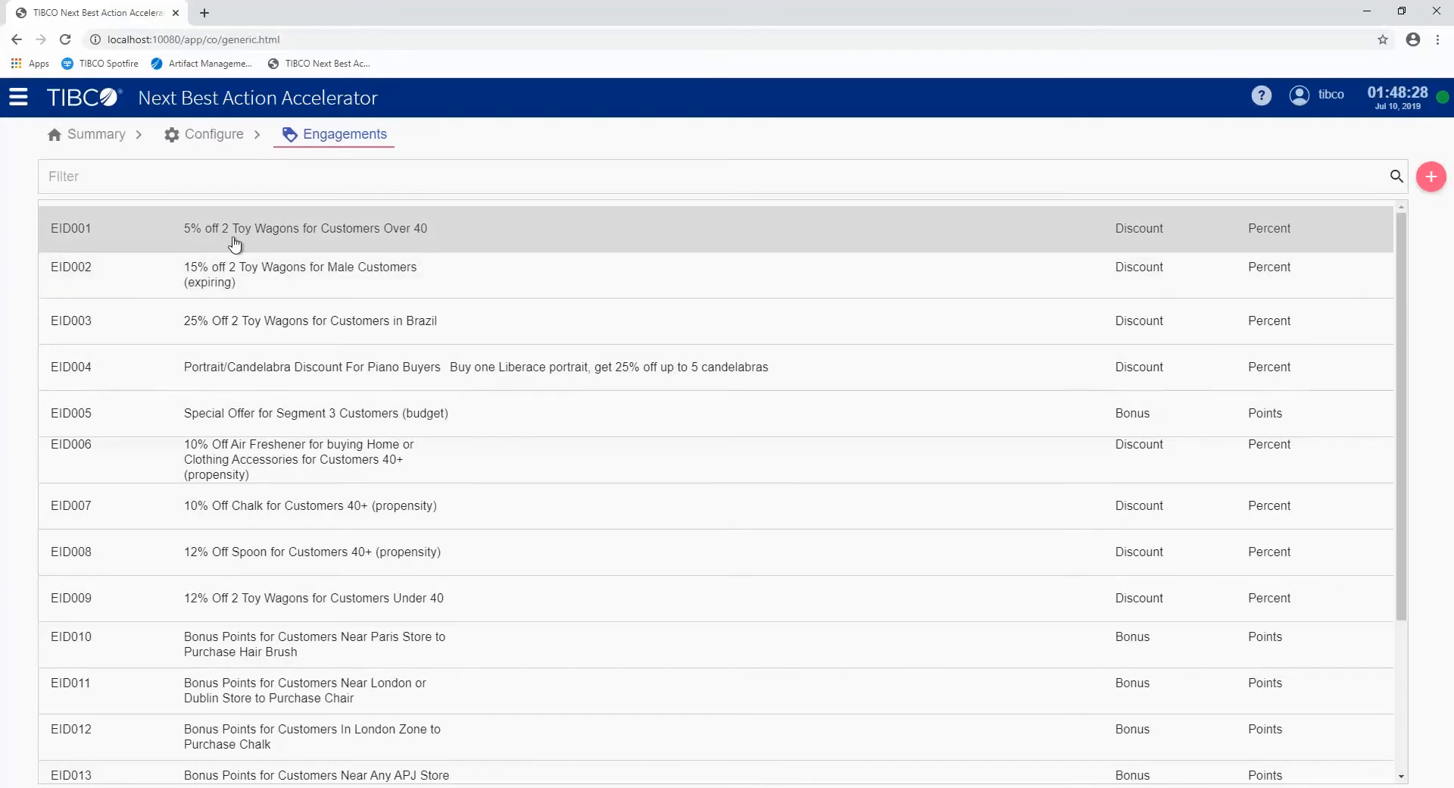
{"action": "left_click", "coordinate": [305, 227]}
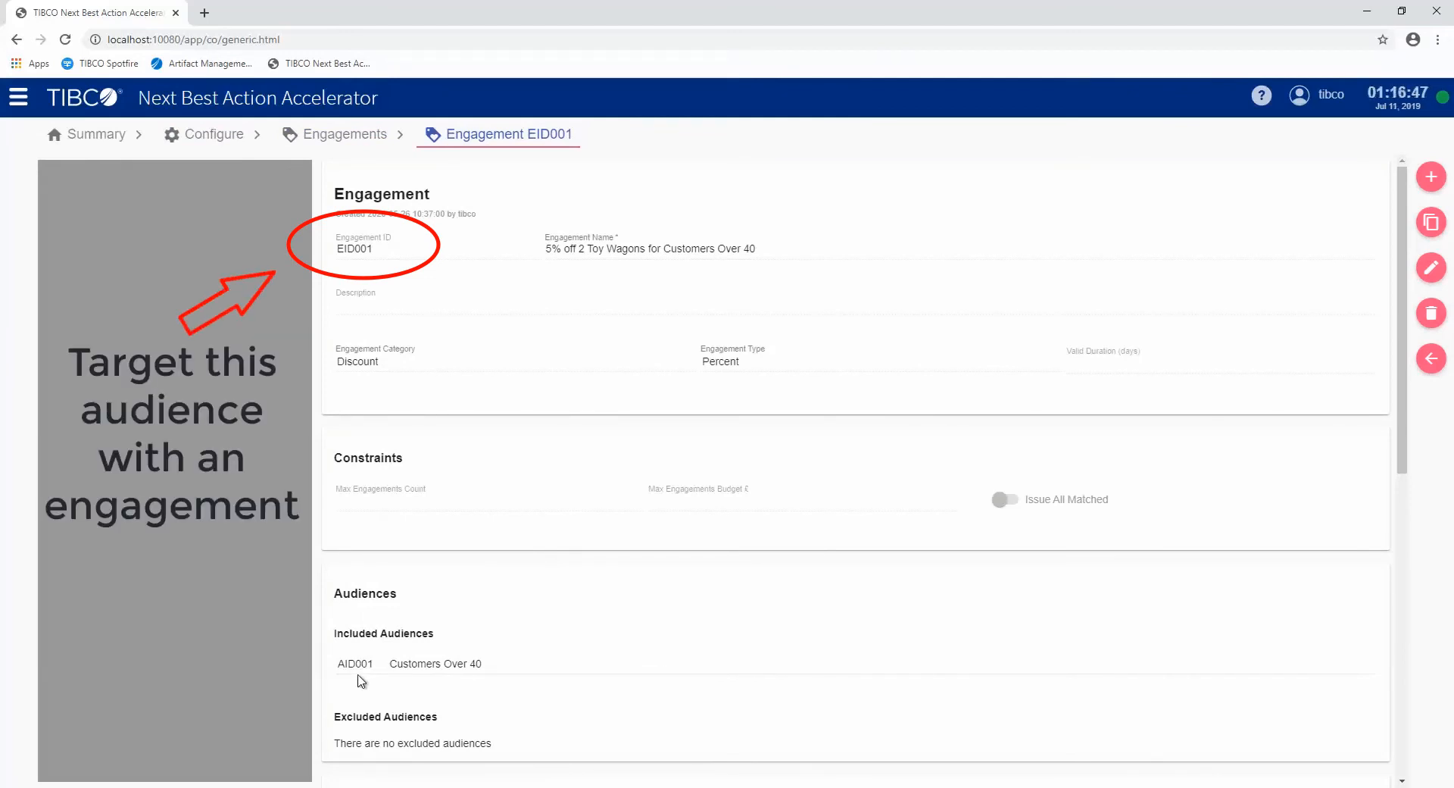
{"action": "mouse_move", "coordinate": [642, 509]}
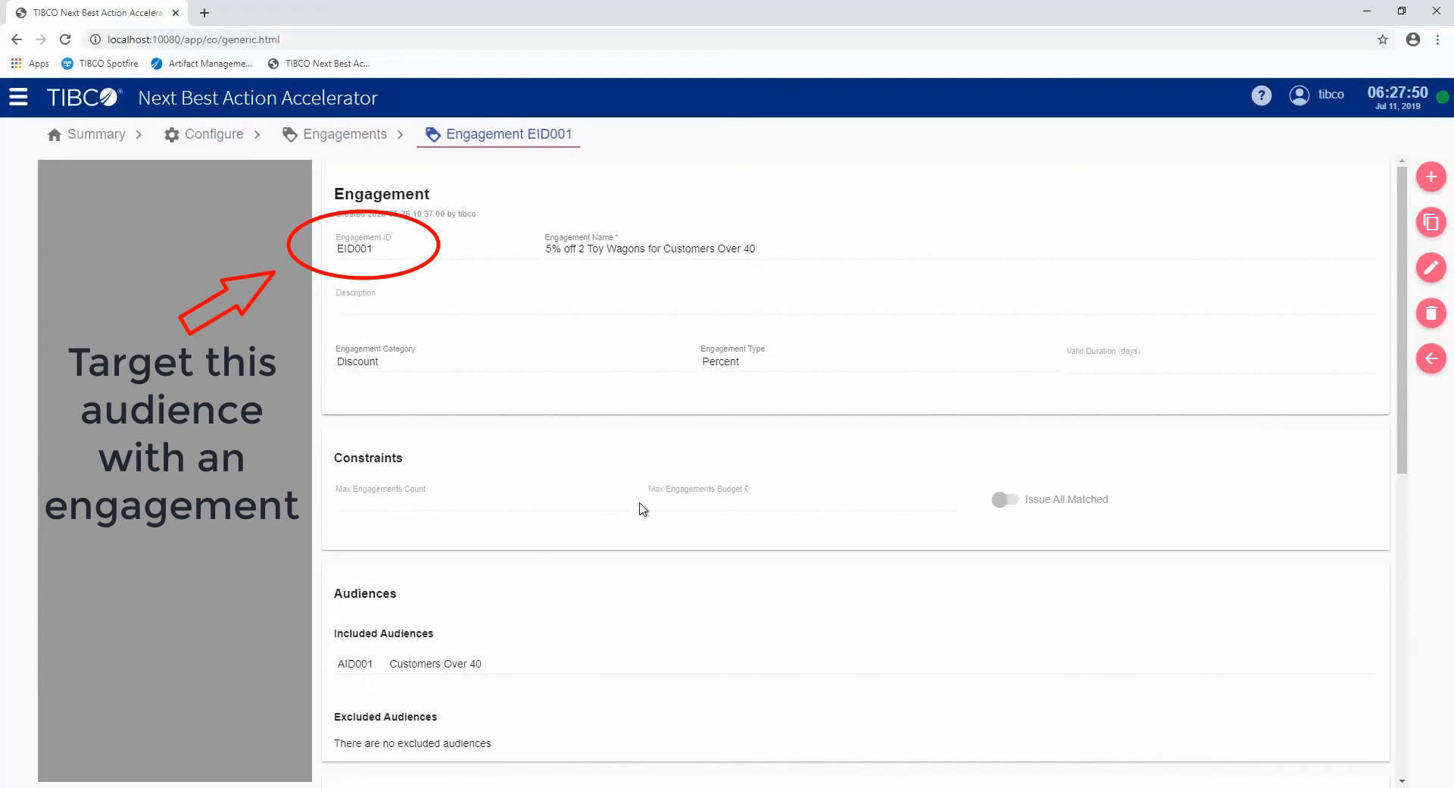
Scroll engagement EID001 to its 2-Wagon Purchase context and 5%-off Coupon next action
{"action": "scroll", "scroll_direction": "down", "scroll_amount": 3}
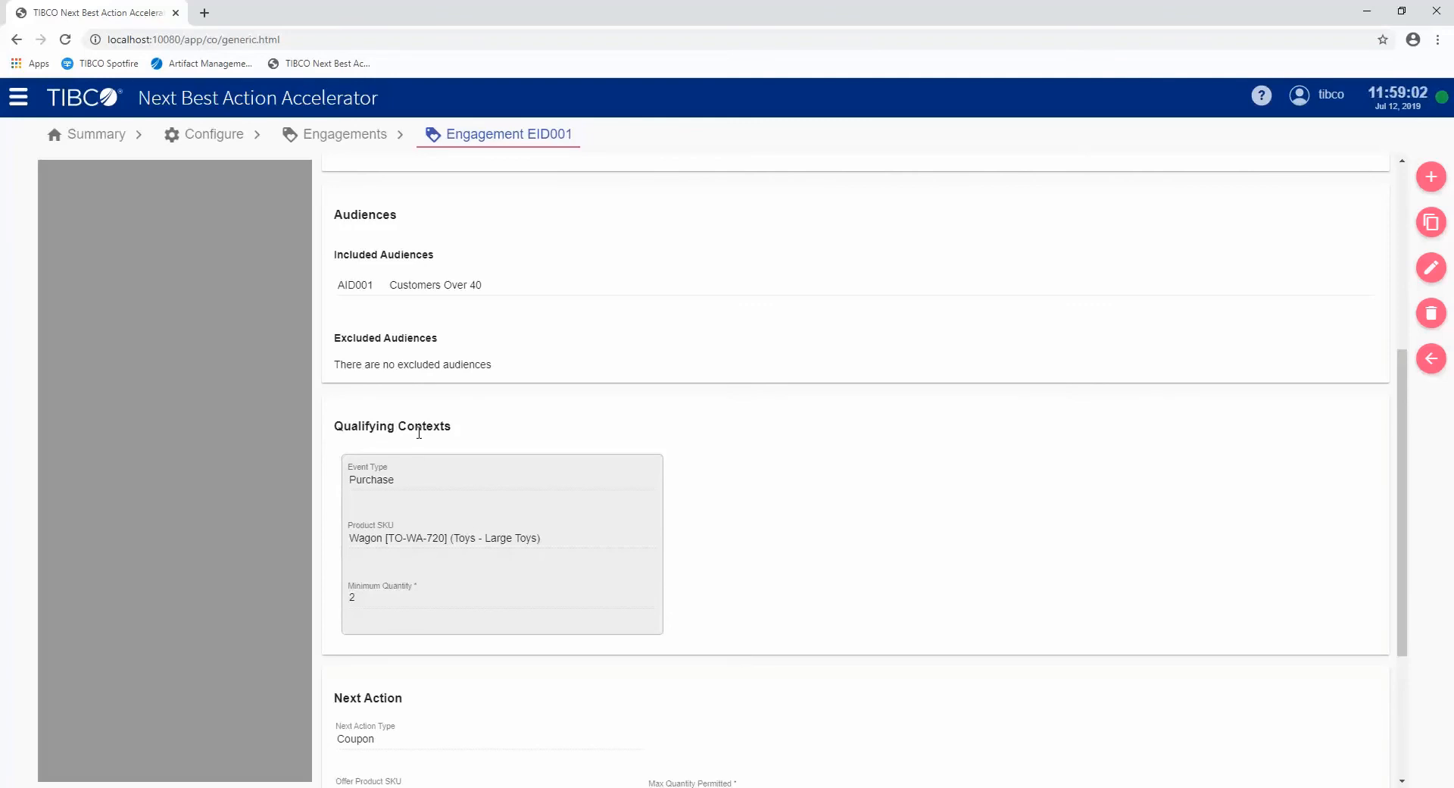
{"action": "scroll", "scroll_direction": "down", "scroll_amount": 3}
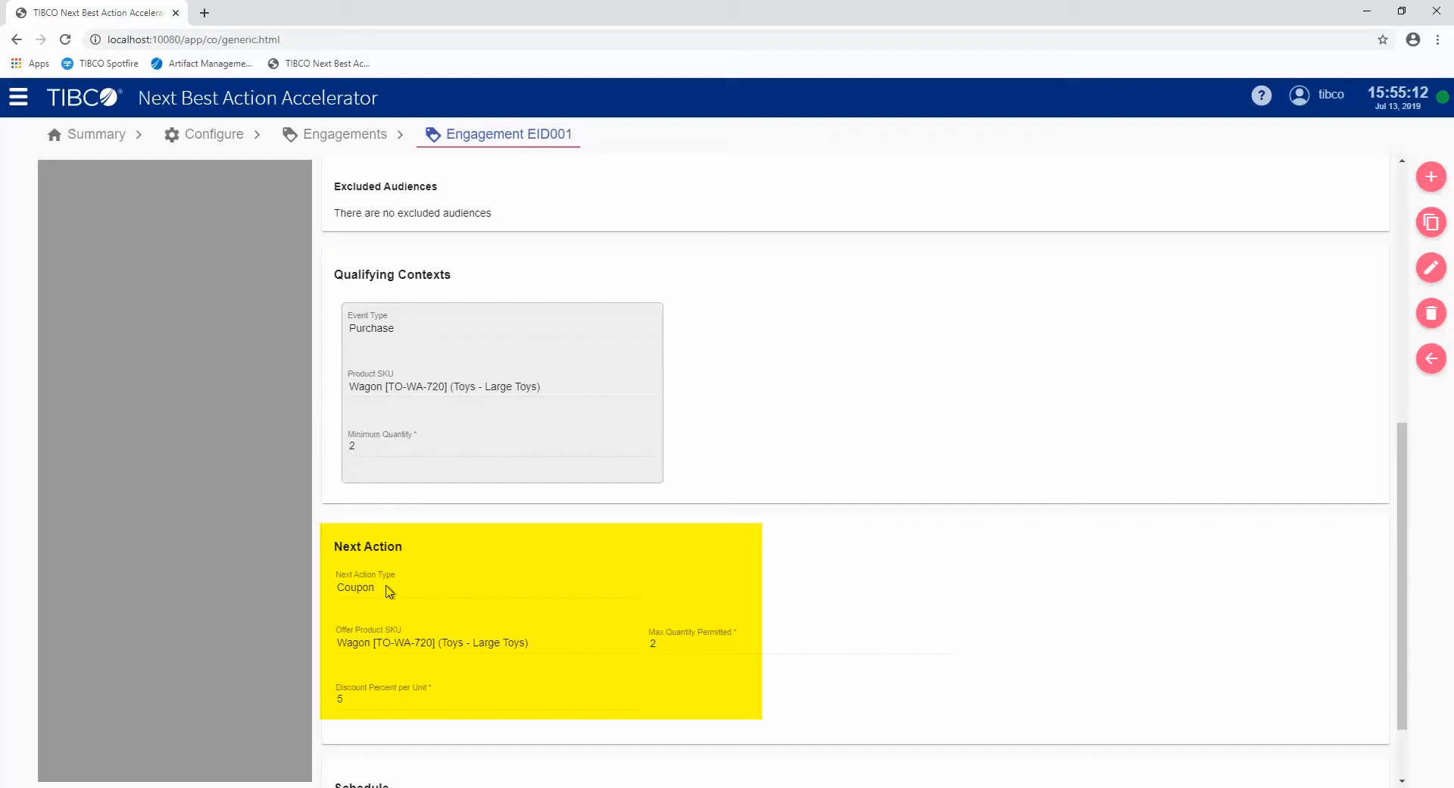
{"action": "mouse_move", "coordinate": [423, 659]}
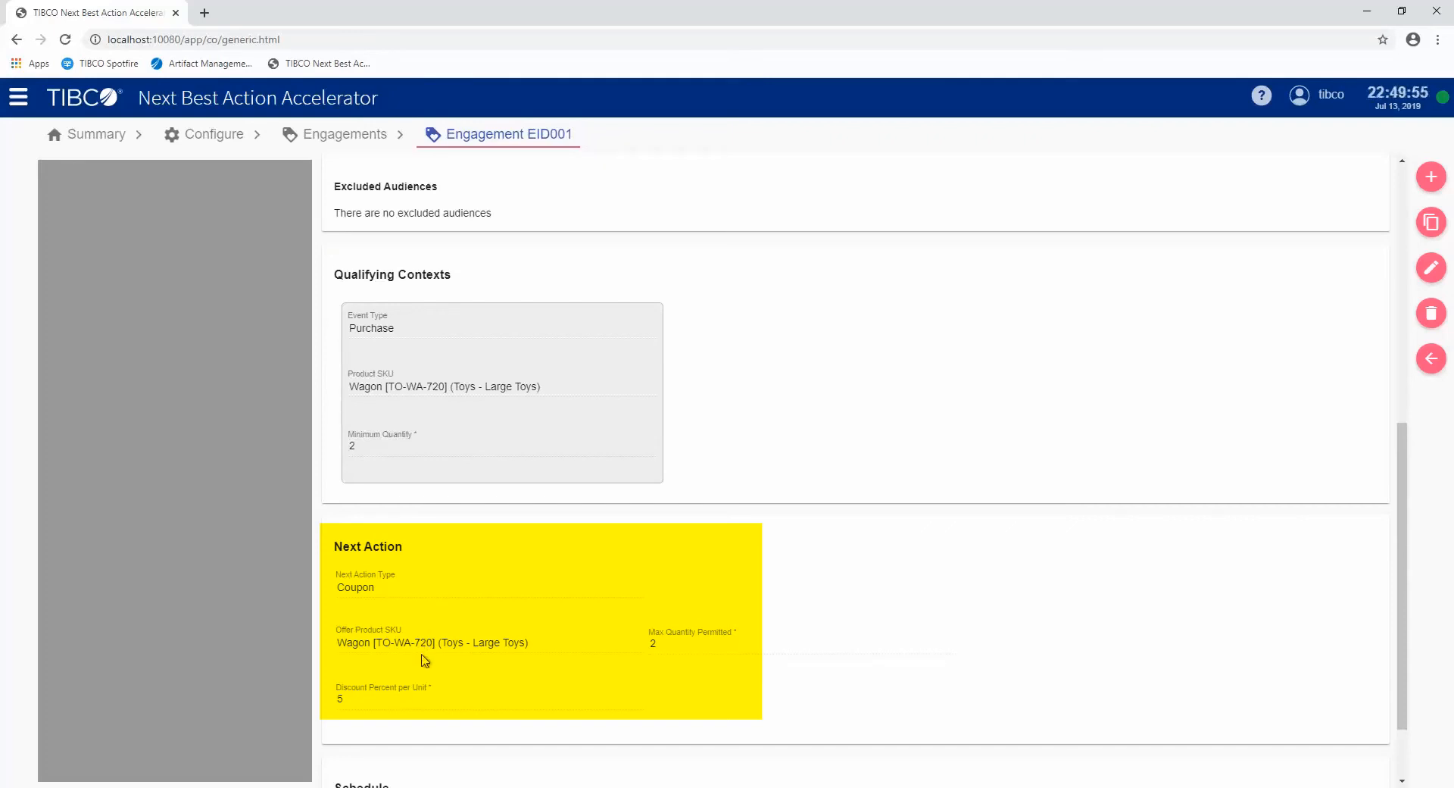
{"action": "mouse_move", "coordinate": [377, 705]}
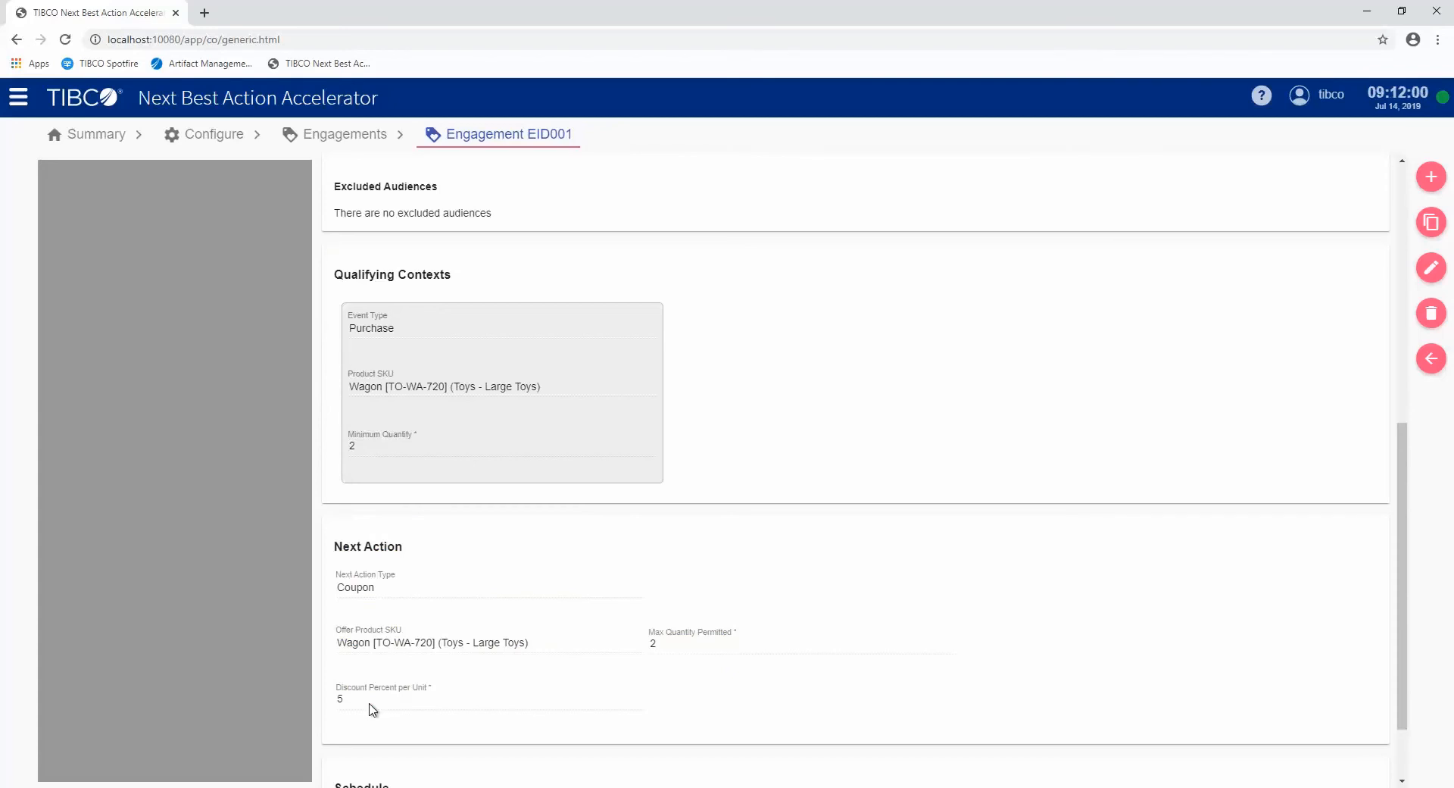
{"action": "mouse_move", "coordinate": [482, 418]}
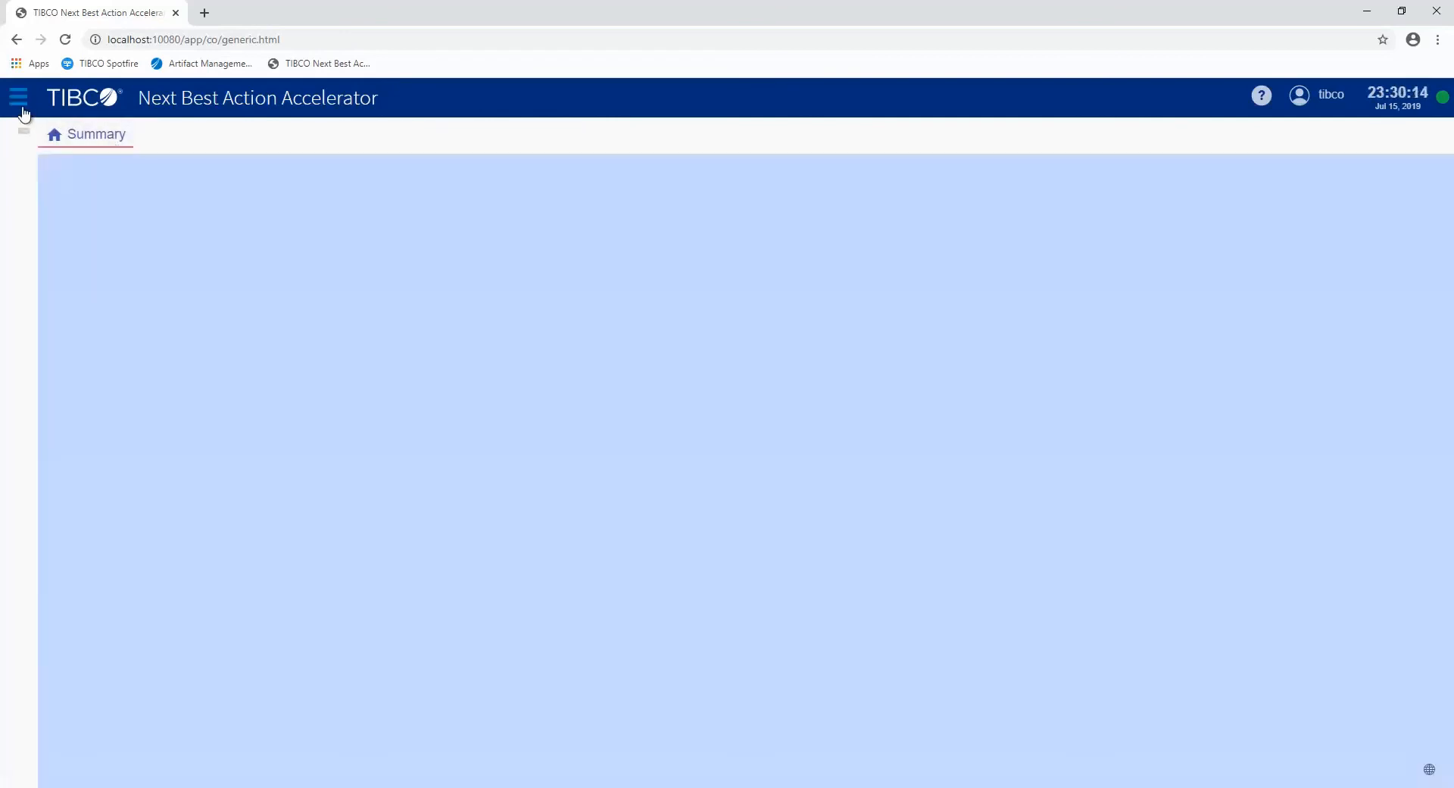
Go to Orders and begin a new order from template 'Case 1: Customer < 40 Orders Bow'
{"action": "left_click", "coordinate": [18, 229]}
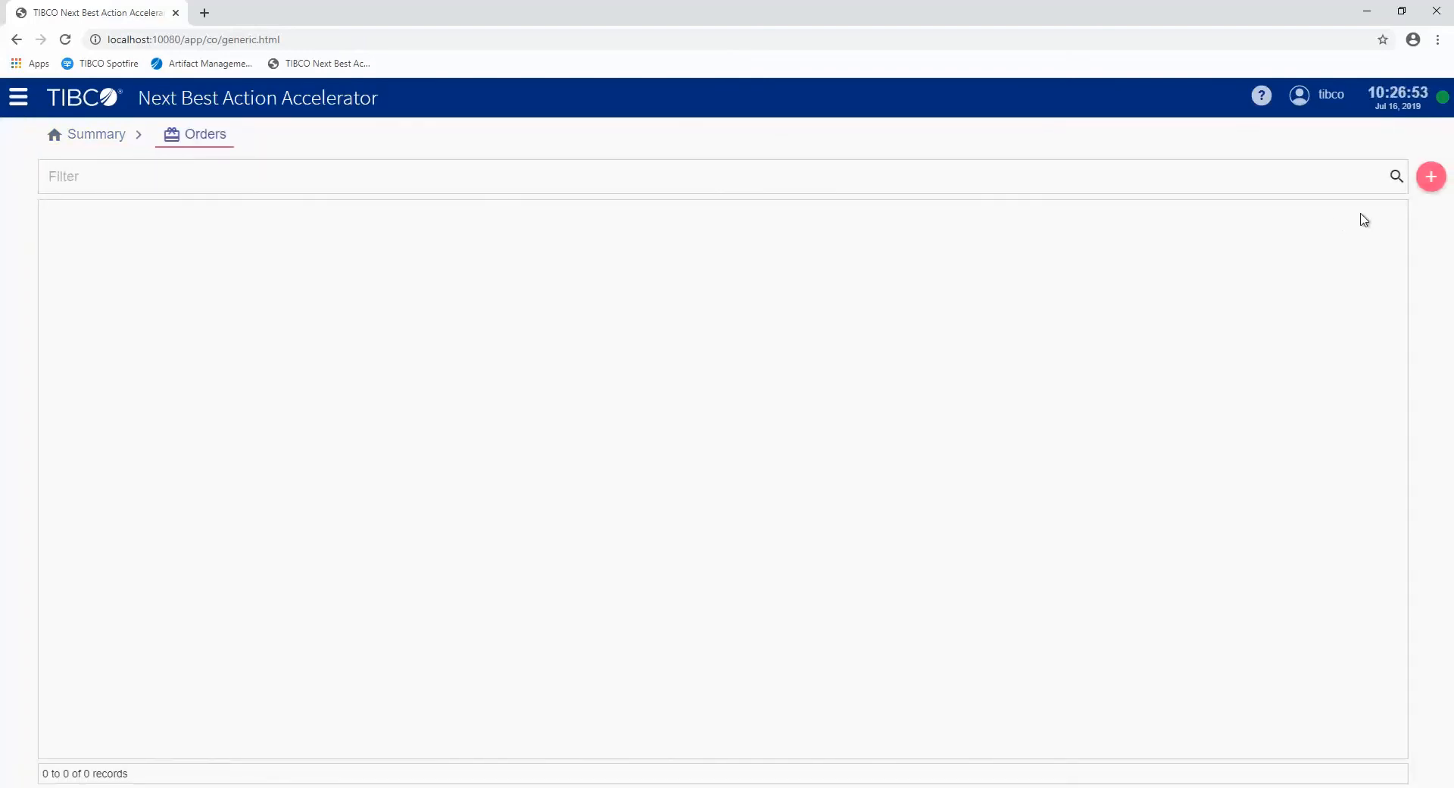
{"action": "left_click", "coordinate": [1430, 176]}
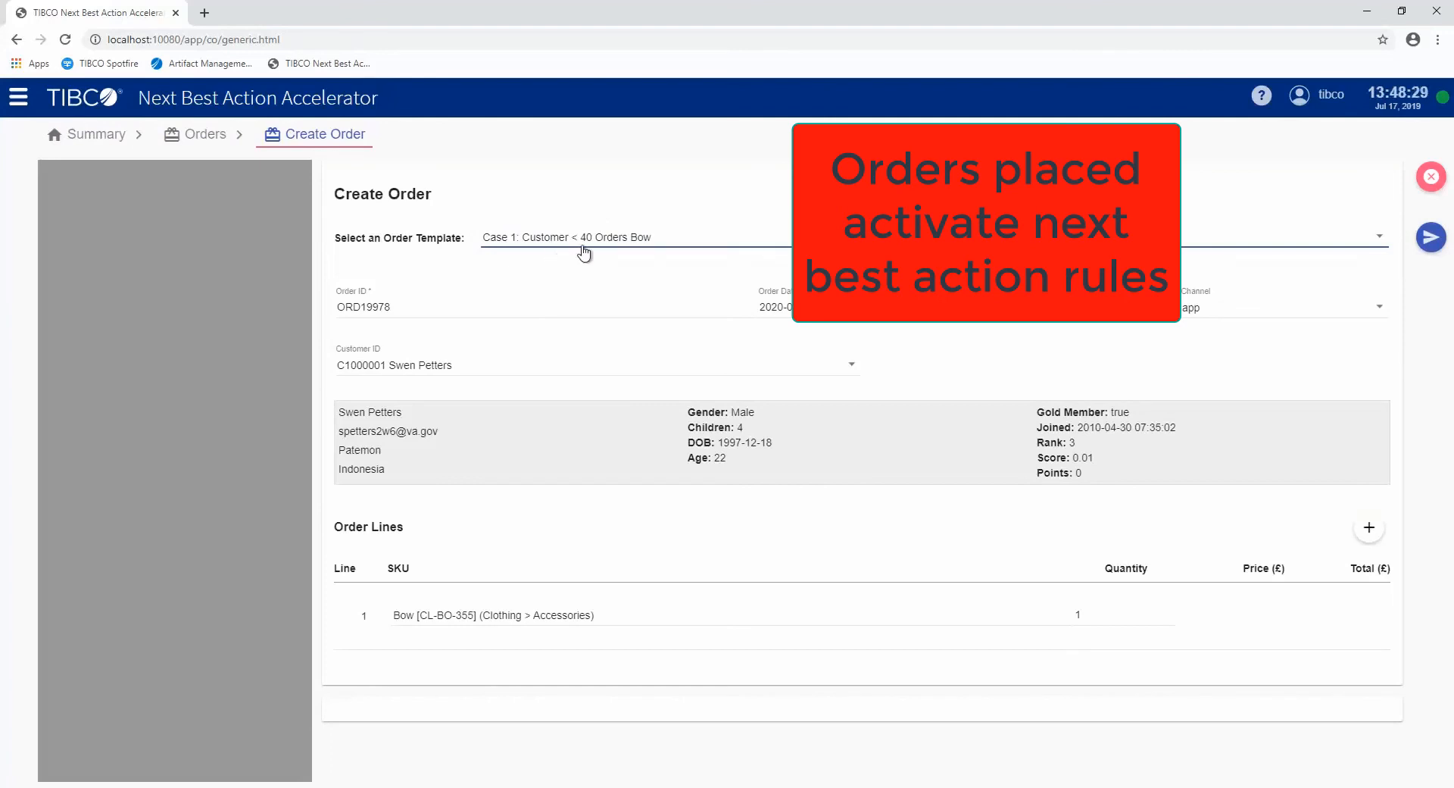
{"action": "mouse_move", "coordinate": [1345, 374]}
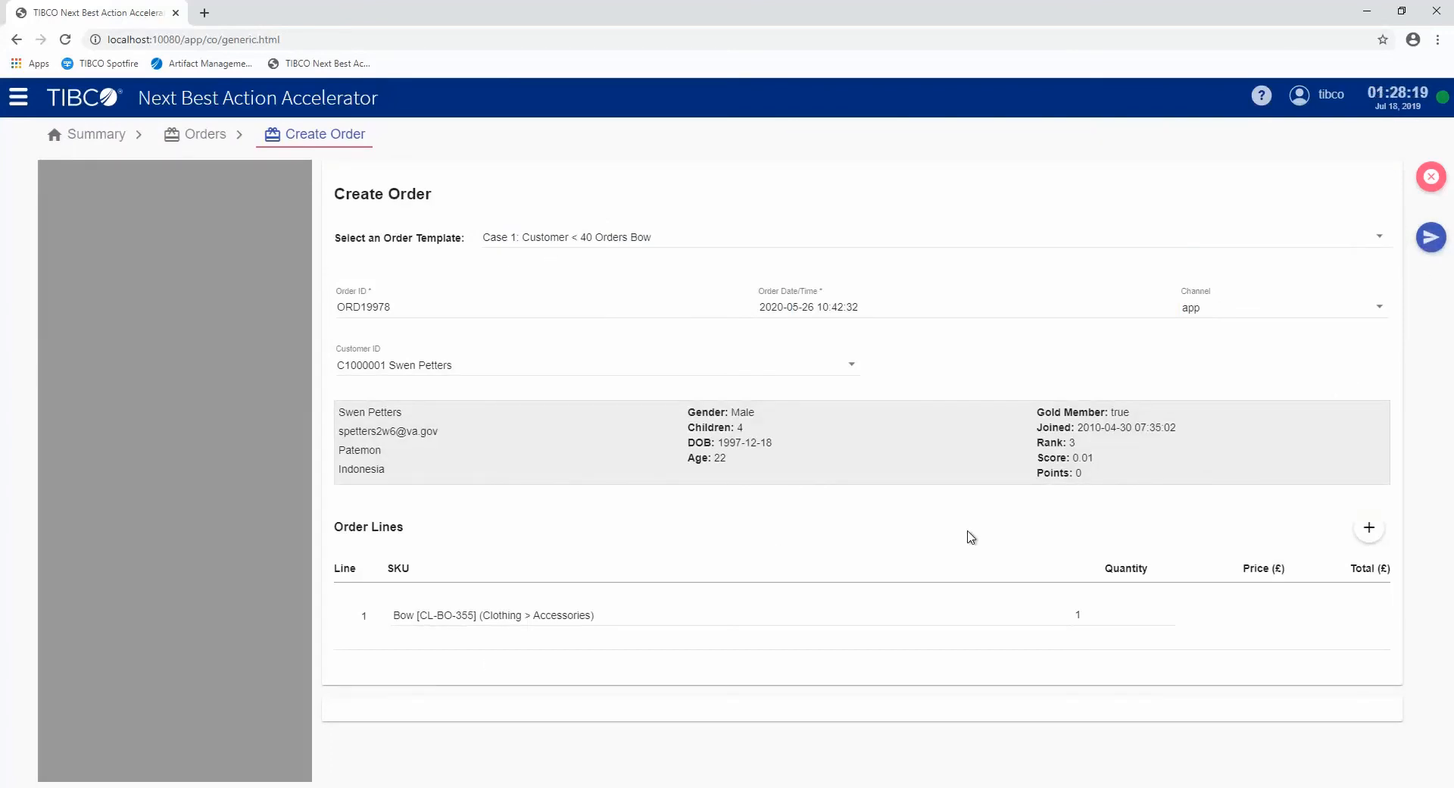
Submit bow order ORD19978, generating offers EID002 (issued, best), EID009 and EID017
{"action": "left_click", "coordinate": [1430, 237]}
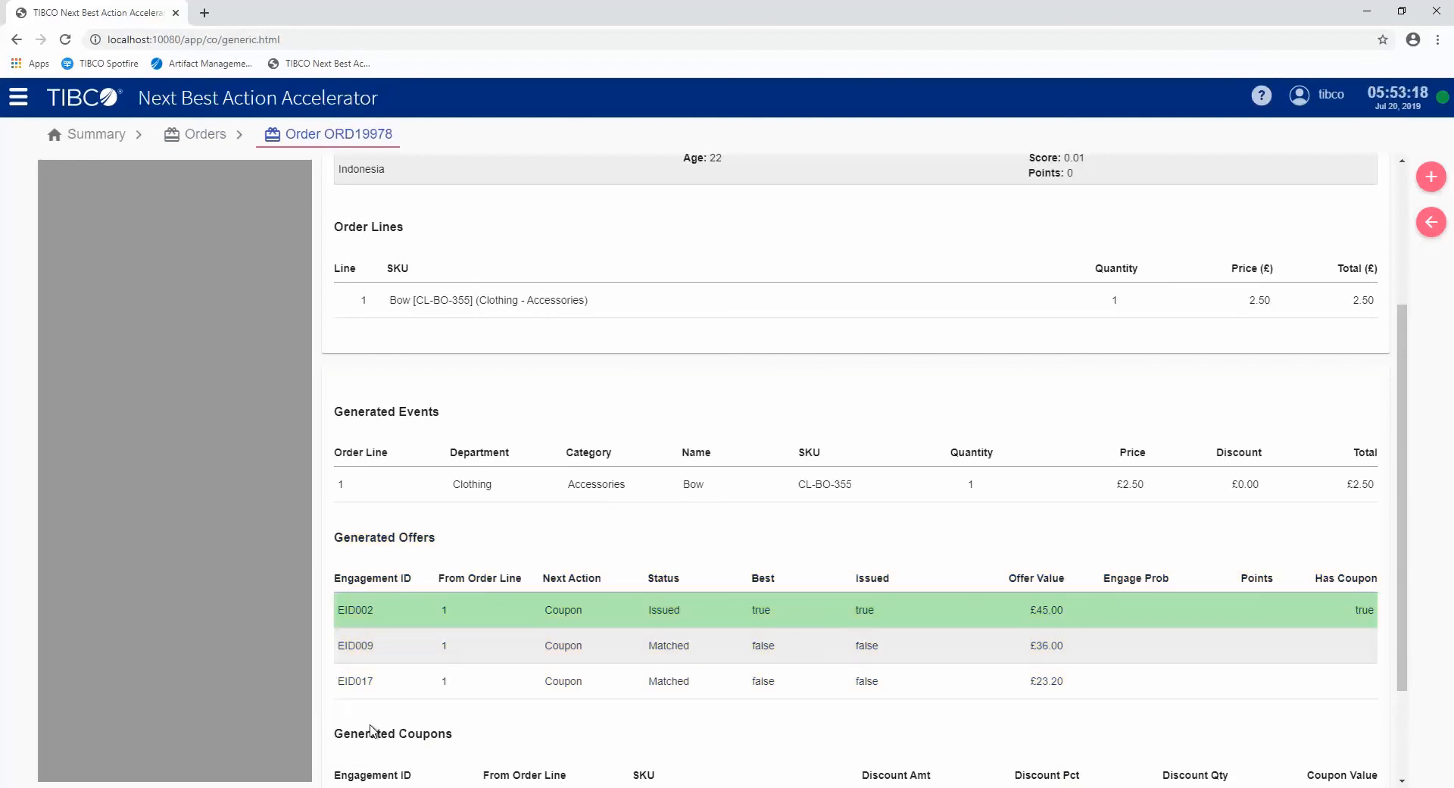
{"action": "mouse_move", "coordinate": [900, 689]}
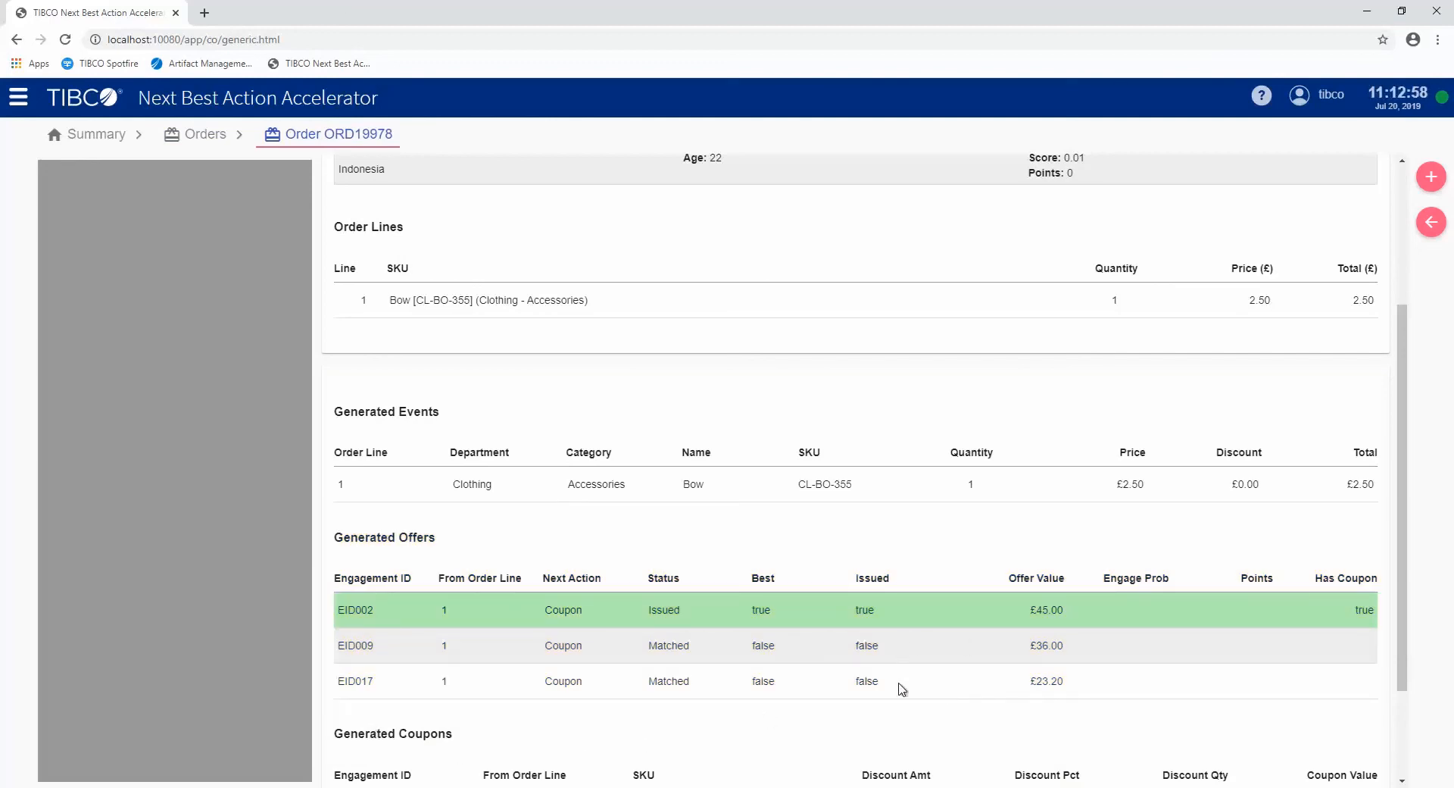
{"action": "mouse_move", "coordinate": [907, 694]}
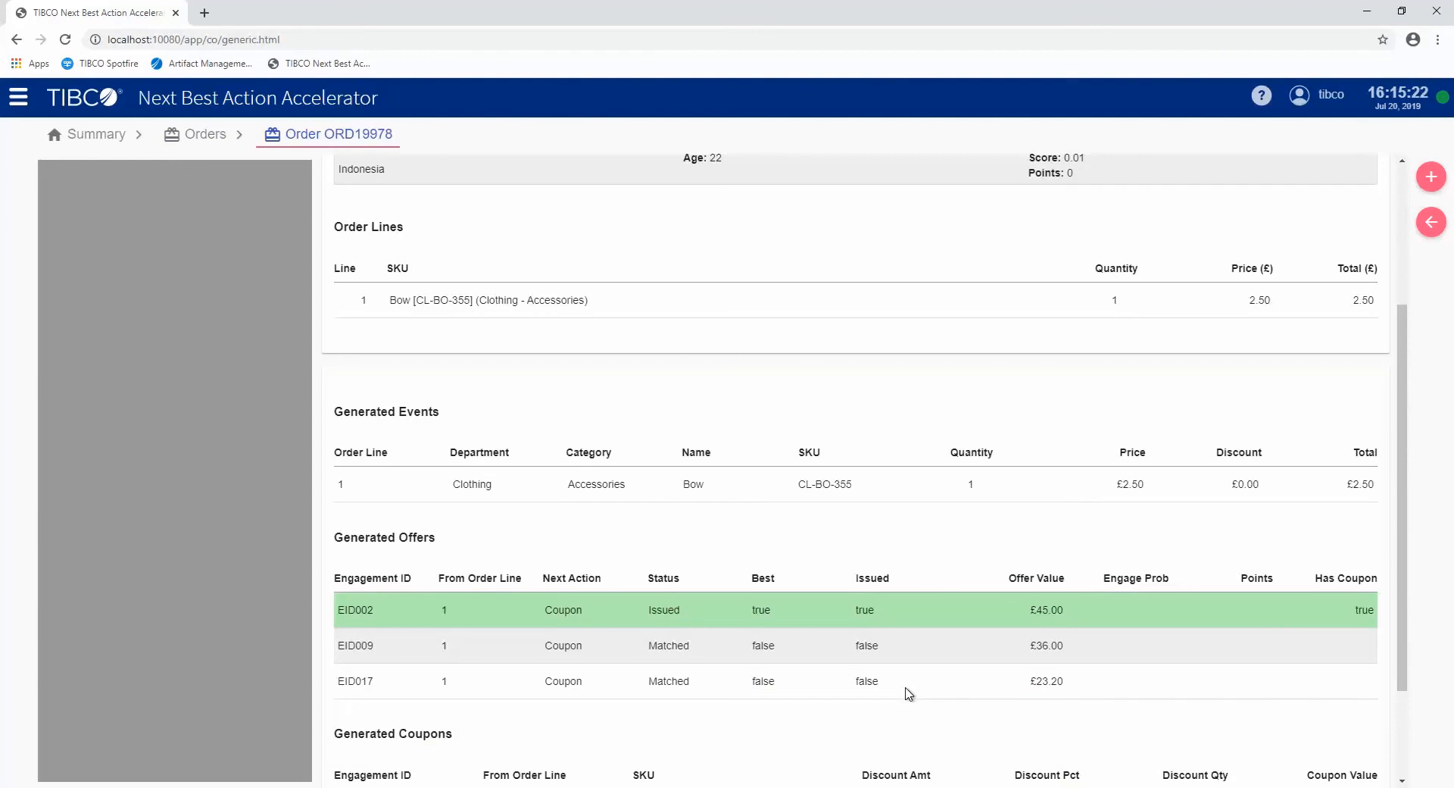
{"action": "mouse_move", "coordinate": [1074, 596]}
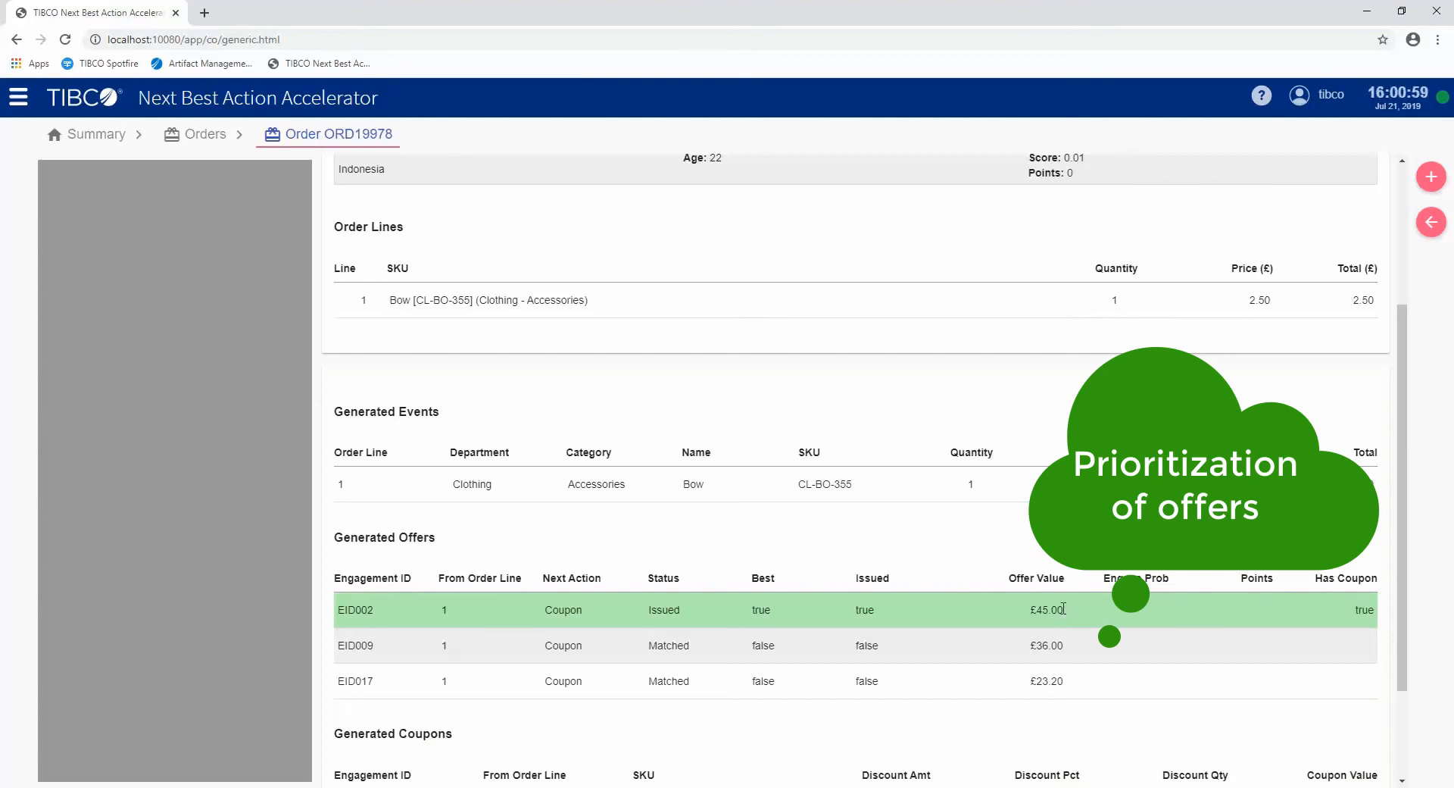
{"action": "mouse_move", "coordinate": [1061, 700]}
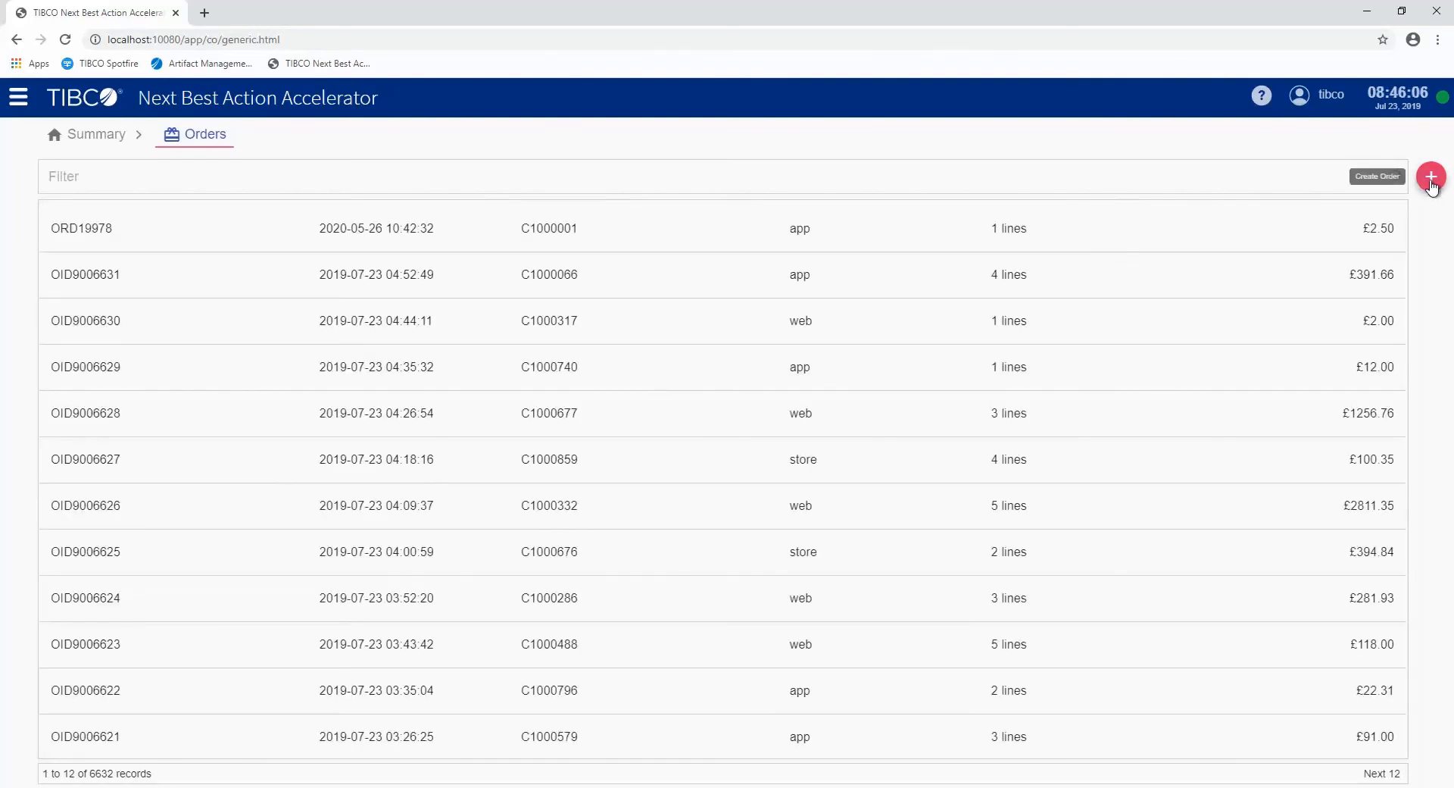
Begin another order using the Case 4 air freshener propensity template
{"action": "left_click", "coordinate": [1430, 176]}
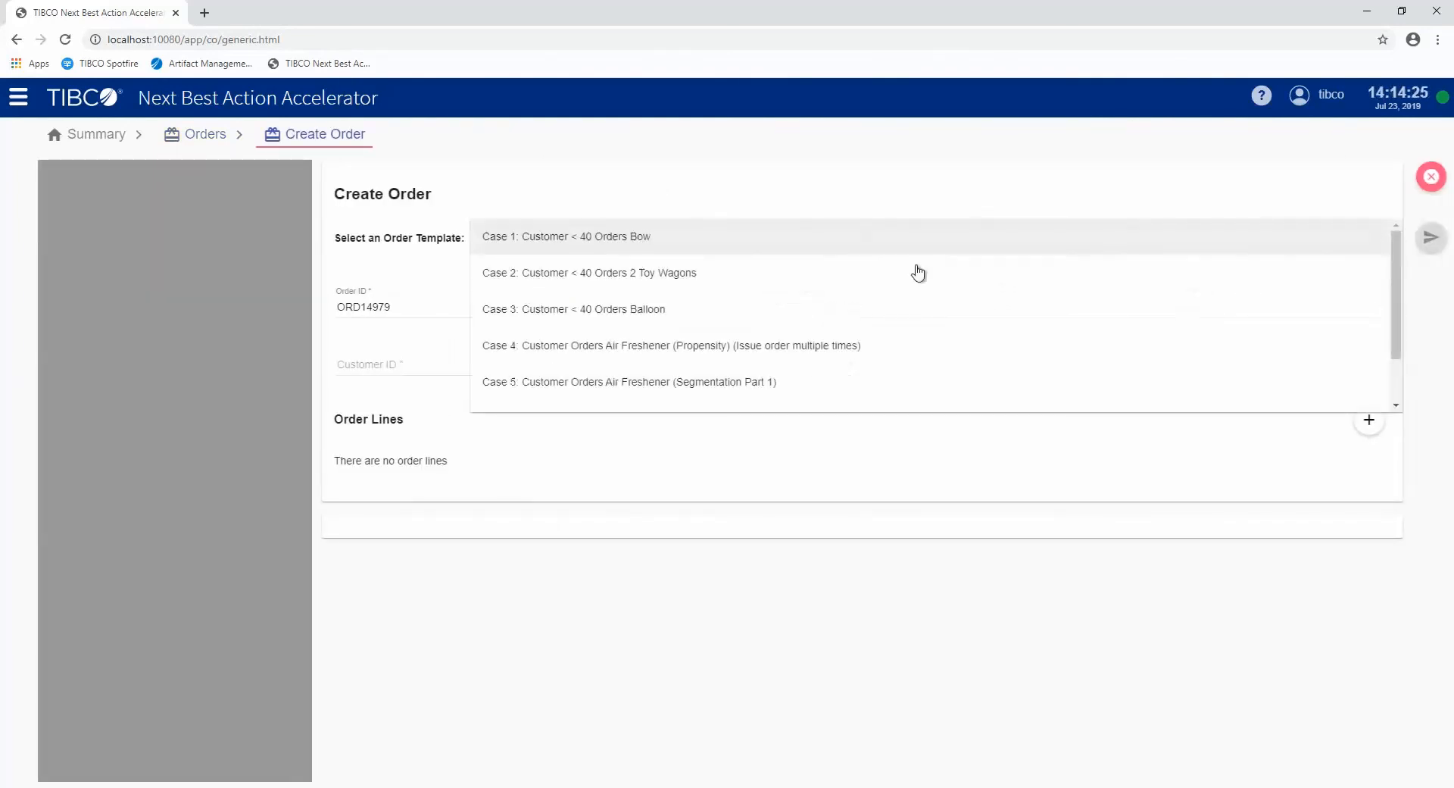
{"action": "left_click", "coordinate": [671, 345]}
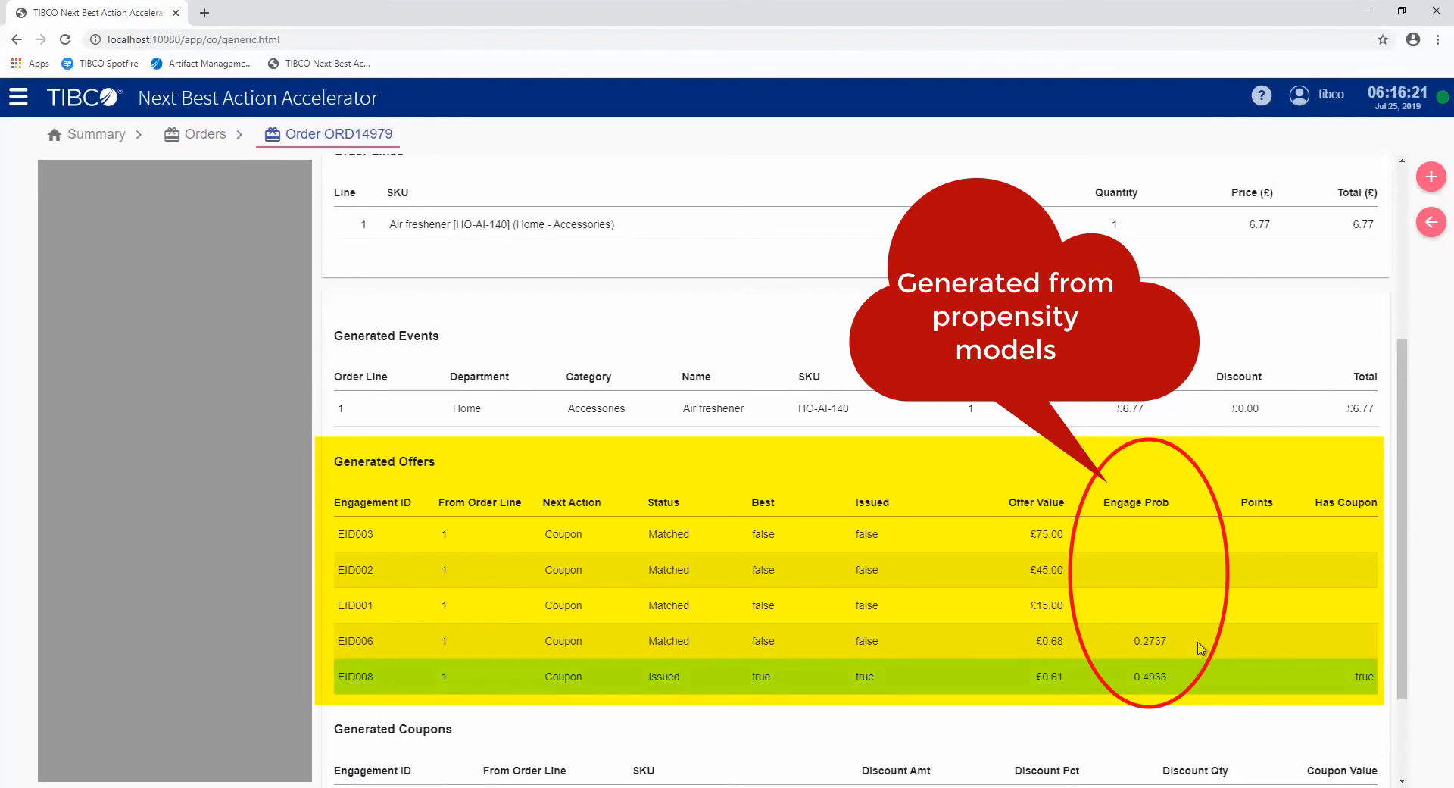
{"action": "mouse_move", "coordinate": [1190, 698]}
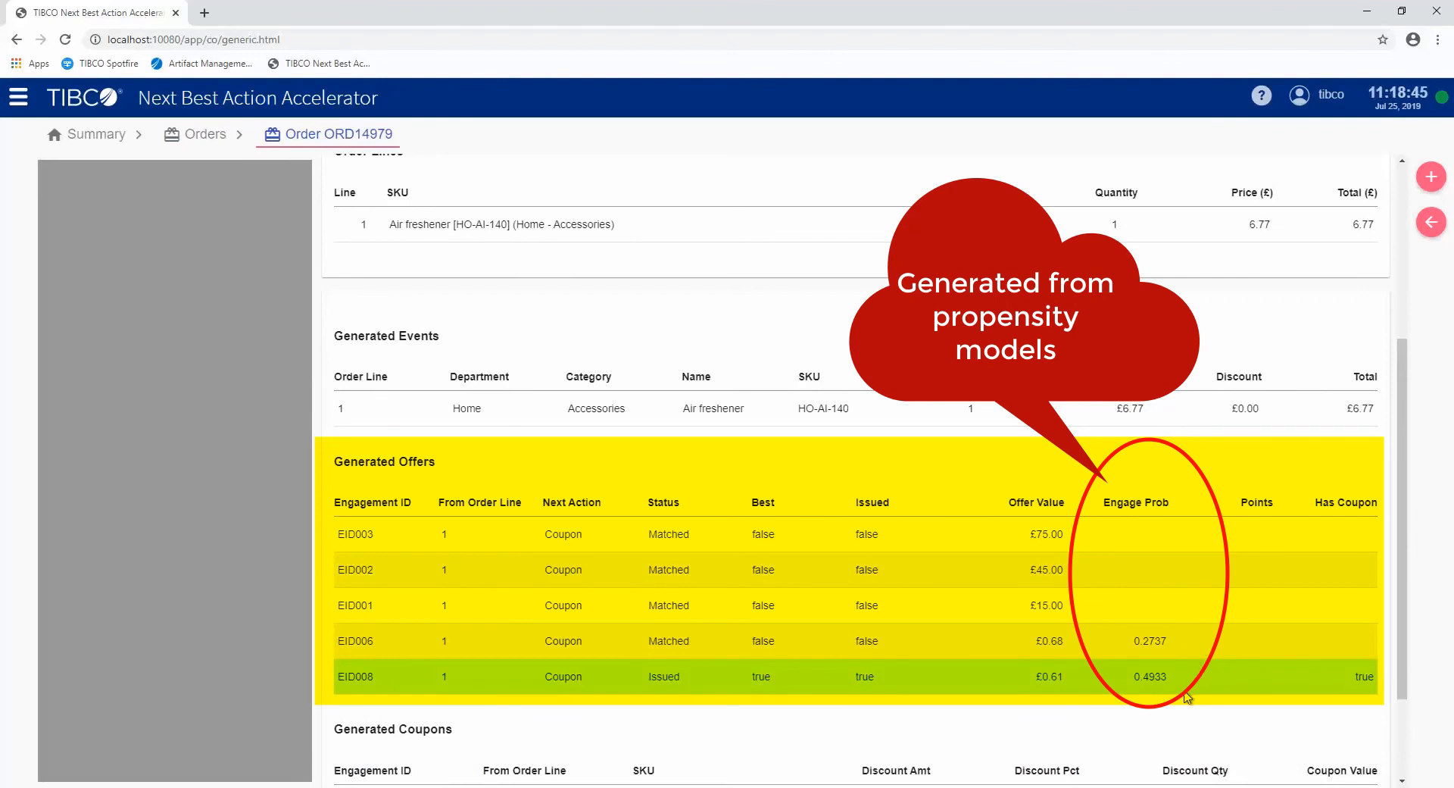